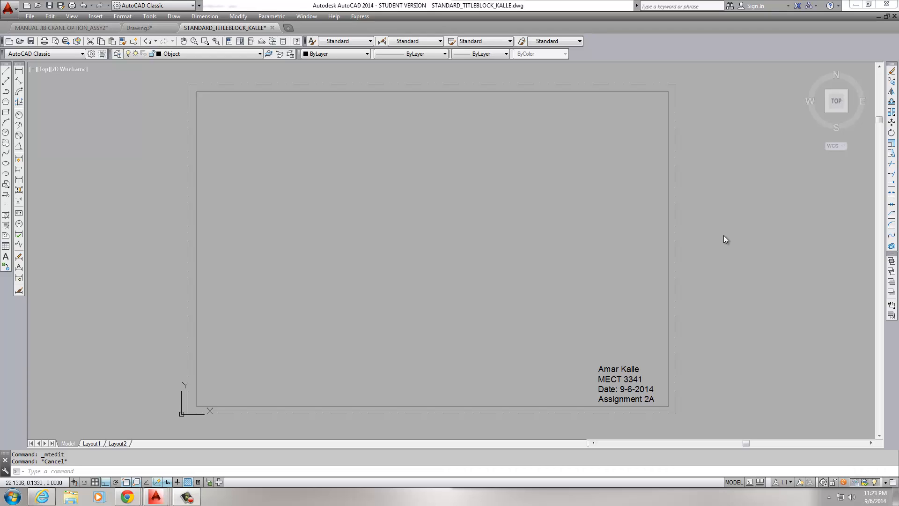
{"action": "mouse_move", "coordinate": [721, 239]}
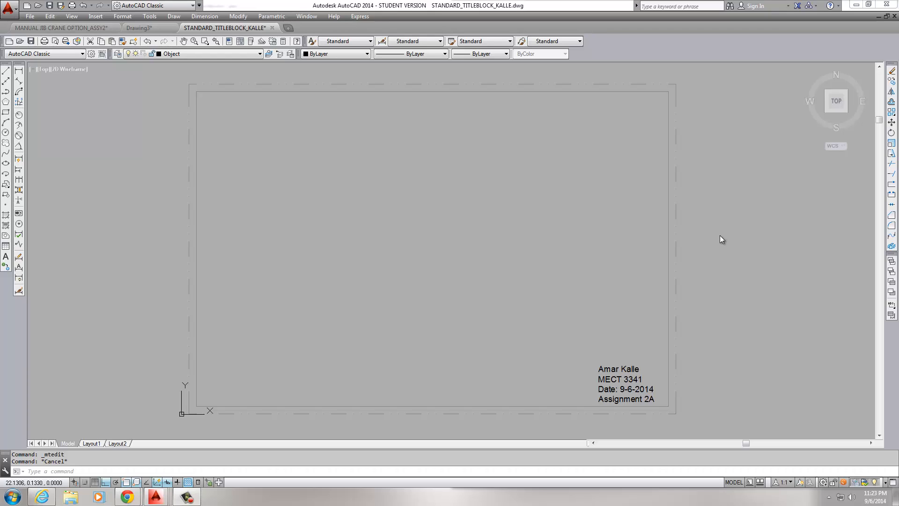
{"action": "mouse_move", "coordinate": [720, 241]}
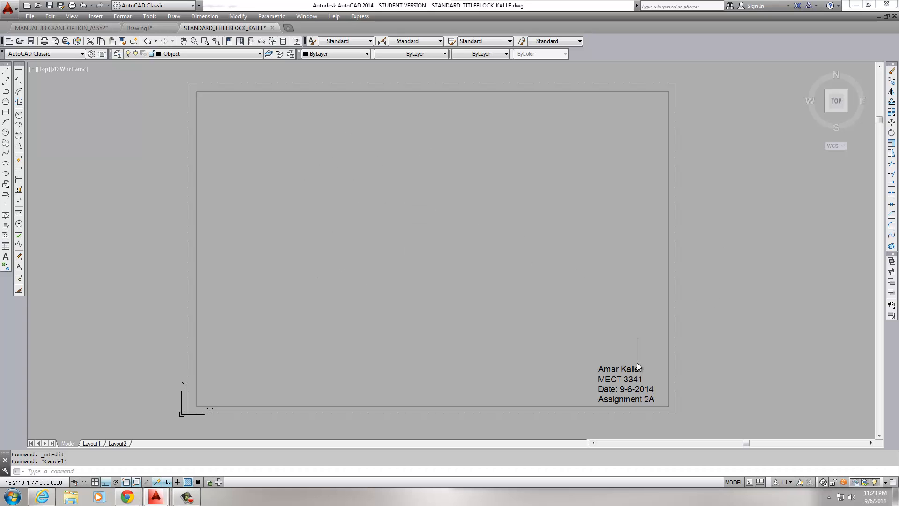
- Edit the title block text so 'Assignment 2A' reads 'Assignment 2B'
{"action": "double_click", "coordinate": [620, 368]}
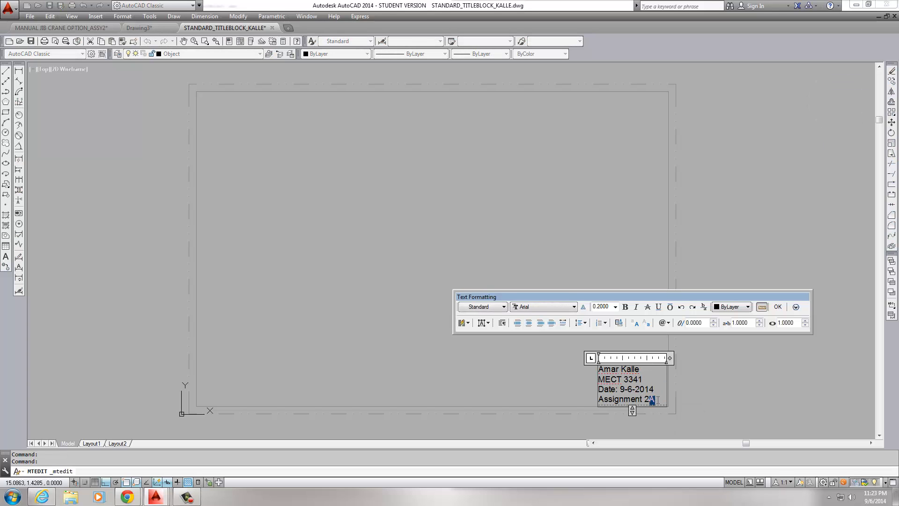
{"action": "type", "text": "B"}
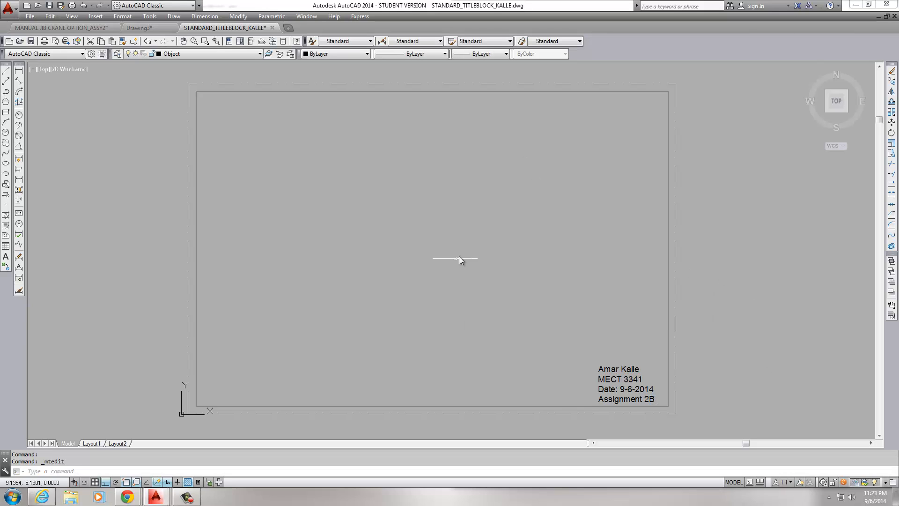
{"action": "mouse_move", "coordinate": [307, 304]}
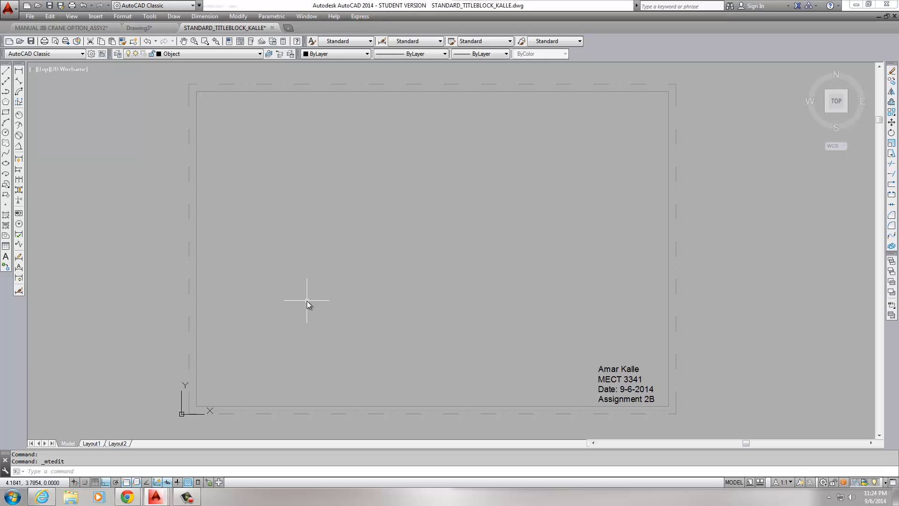
{"action": "mouse_move", "coordinate": [354, 291]}
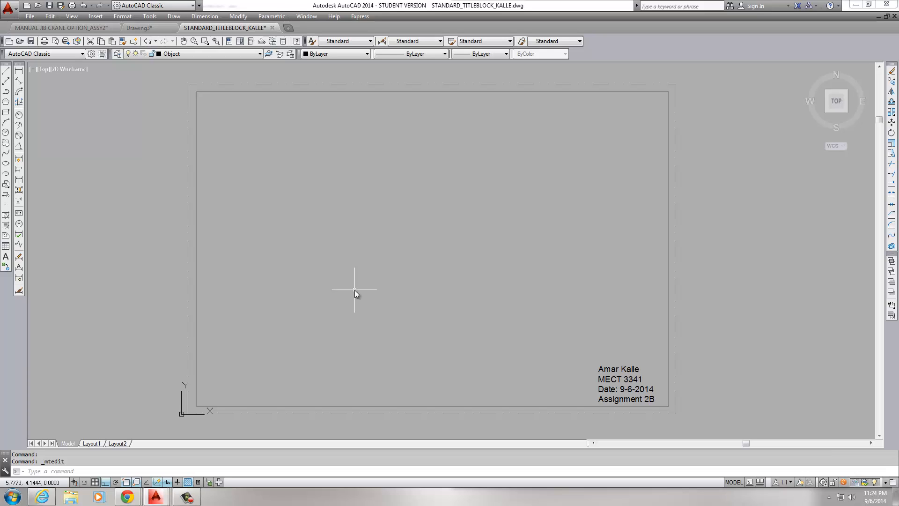
{"action": "mouse_move", "coordinate": [360, 269]}
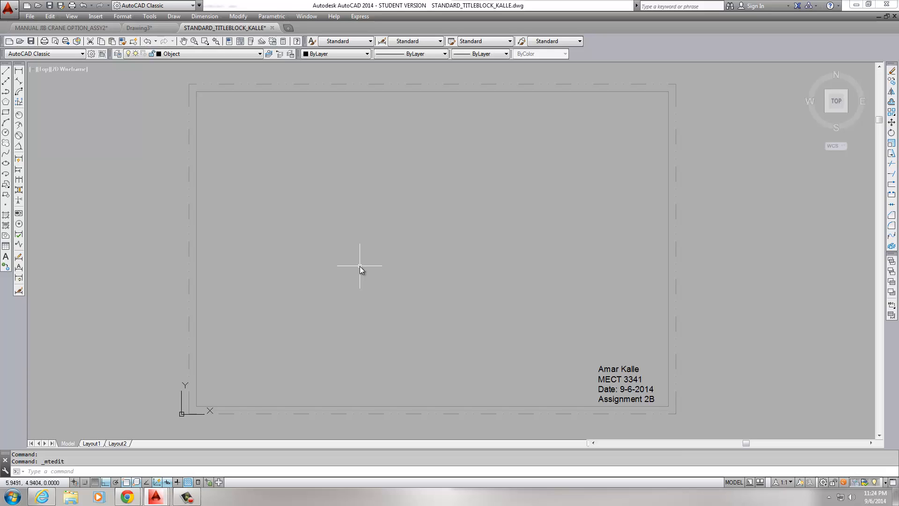
{"action": "mouse_move", "coordinate": [305, 273]}
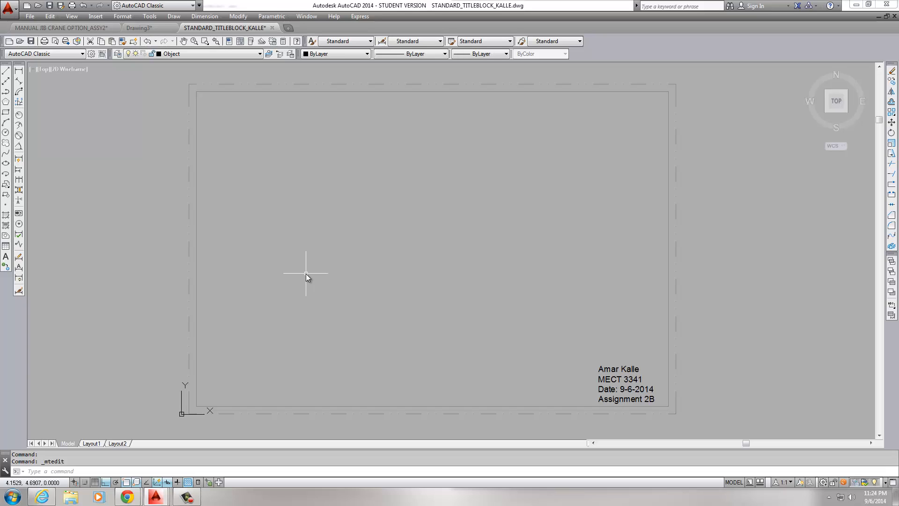
{"action": "mouse_move", "coordinate": [313, 271]}
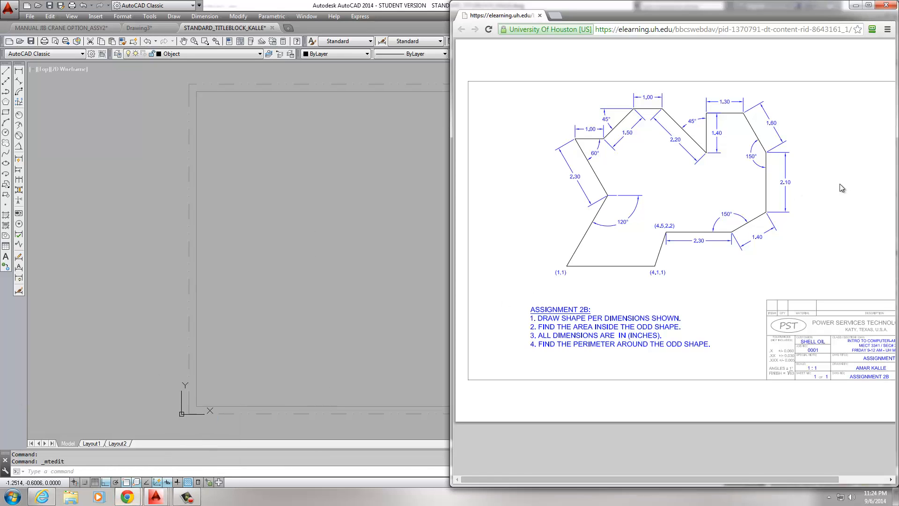
{"action": "mouse_move", "coordinate": [856, 187]}
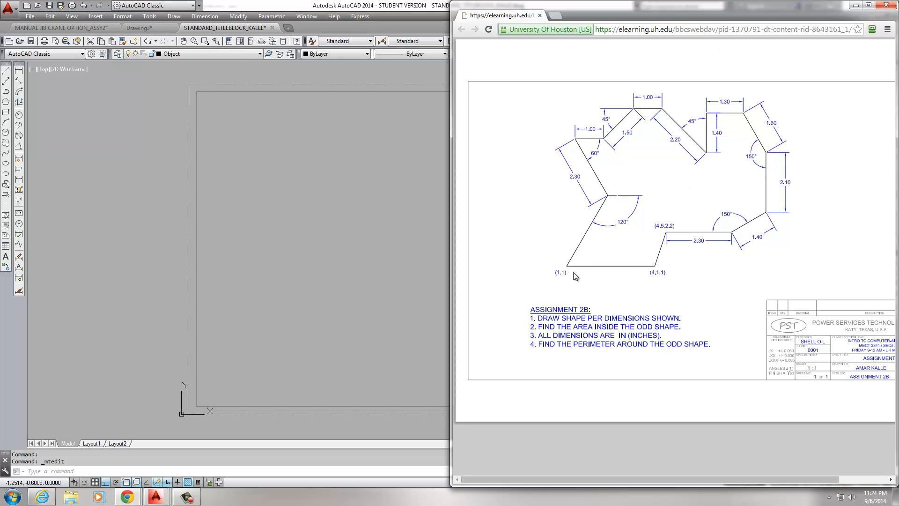
{"action": "mouse_move", "coordinate": [566, 278]}
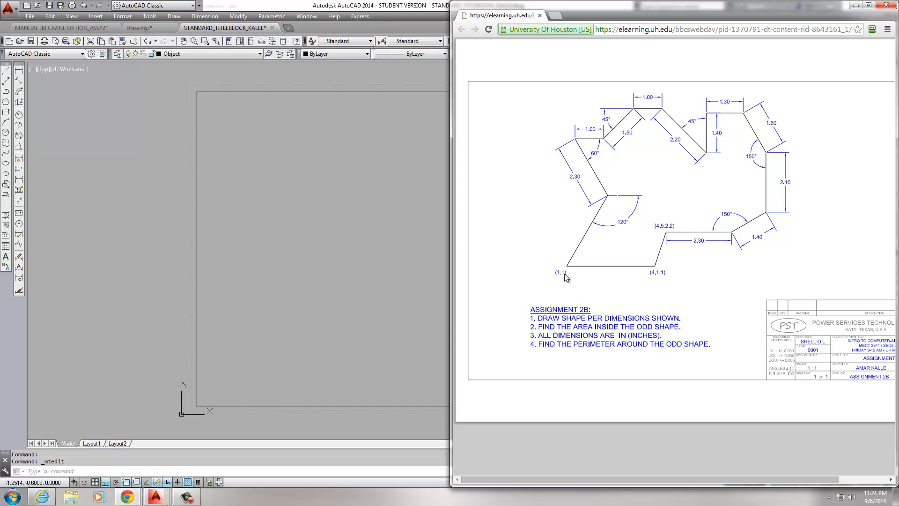
{"action": "mouse_move", "coordinate": [186, 387]}
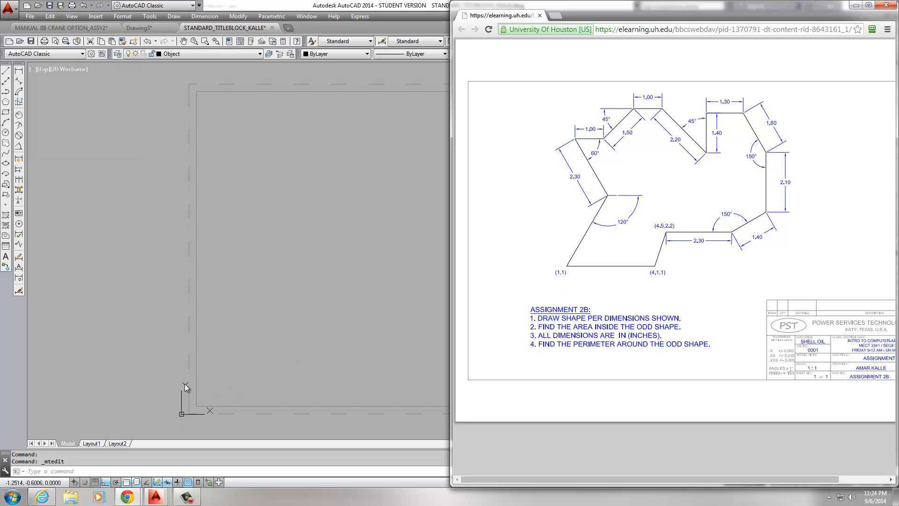
{"action": "mouse_move", "coordinate": [182, 414]}
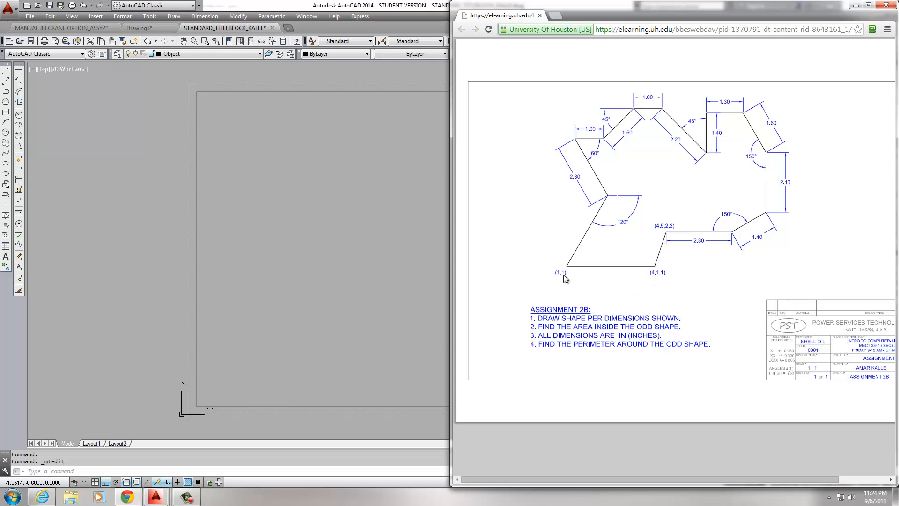
{"action": "mouse_move", "coordinate": [309, 399]}
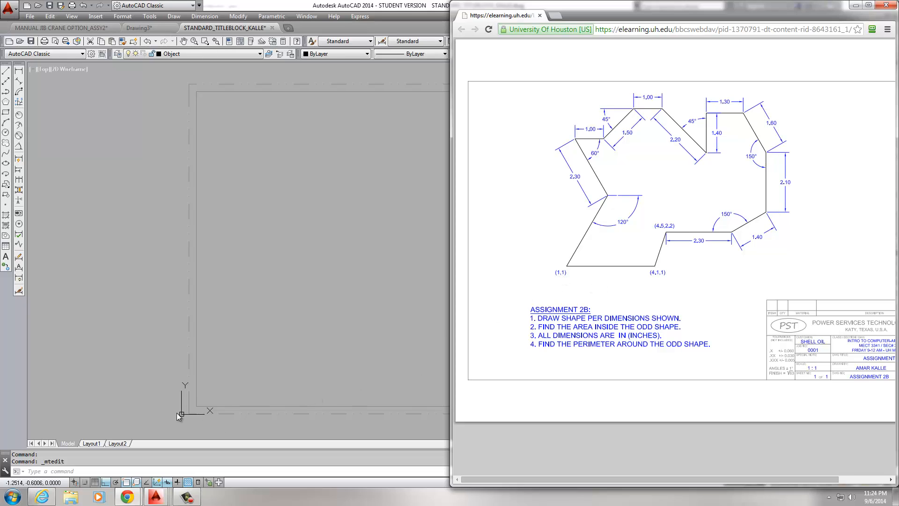
{"action": "mouse_move", "coordinate": [593, 274]}
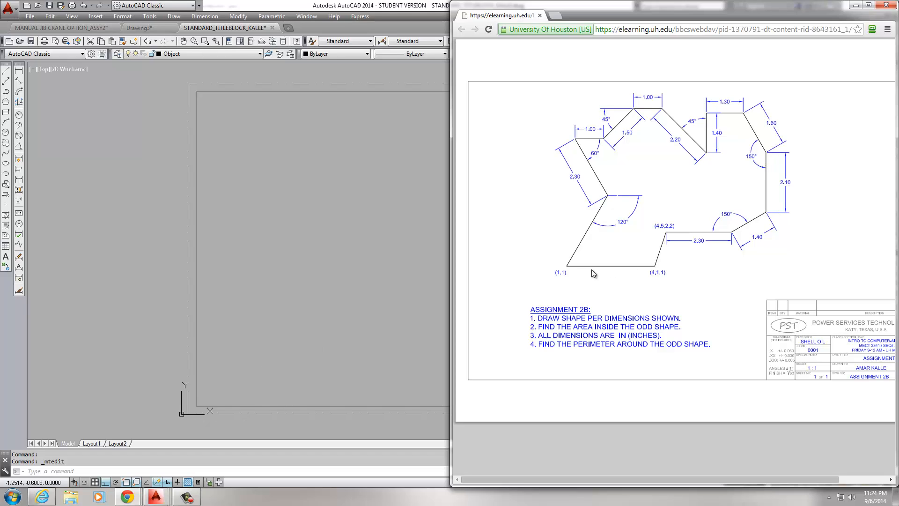
{"action": "mouse_move", "coordinate": [275, 317]}
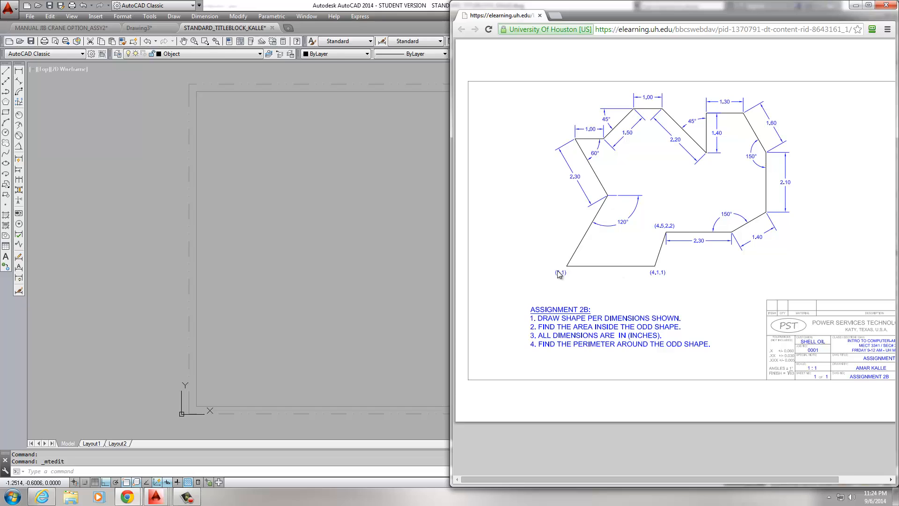
{"action": "mouse_move", "coordinate": [312, 315]}
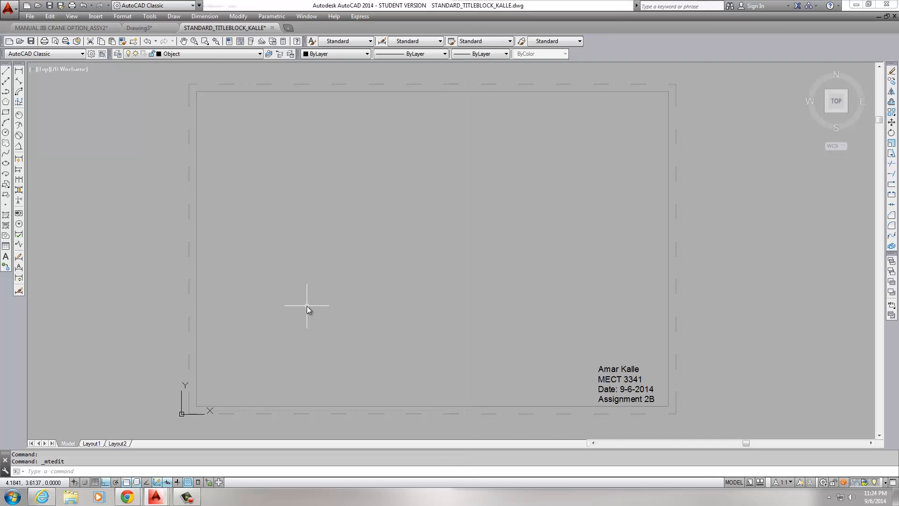
- Start the LINE command with L for the first edge from 1,1
{"action": "type", "text": "L"}
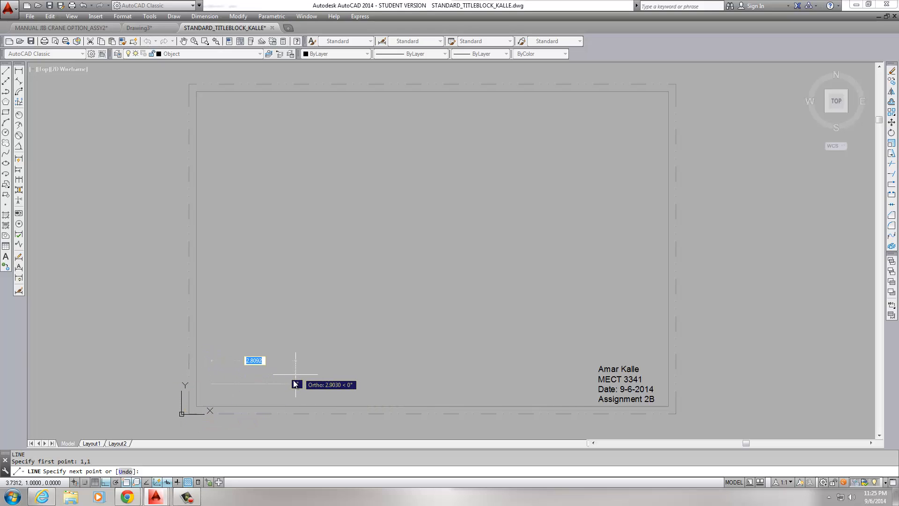
{"action": "mouse_move", "coordinate": [281, 327]}
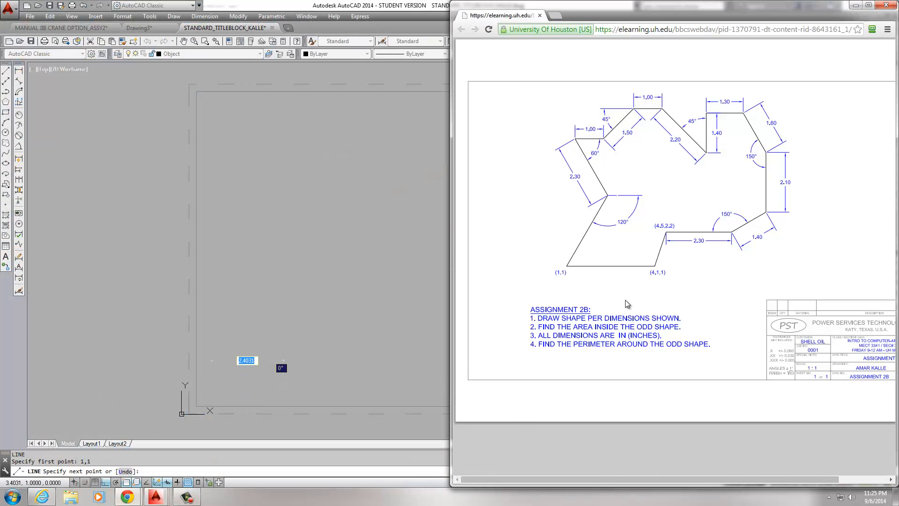
{"action": "mouse_move", "coordinate": [651, 273]}
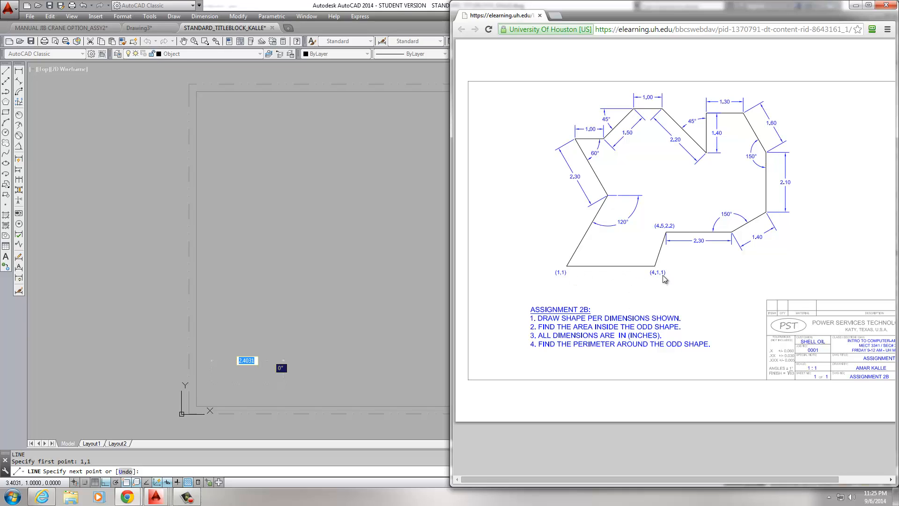
{"action": "mouse_move", "coordinate": [567, 278]}
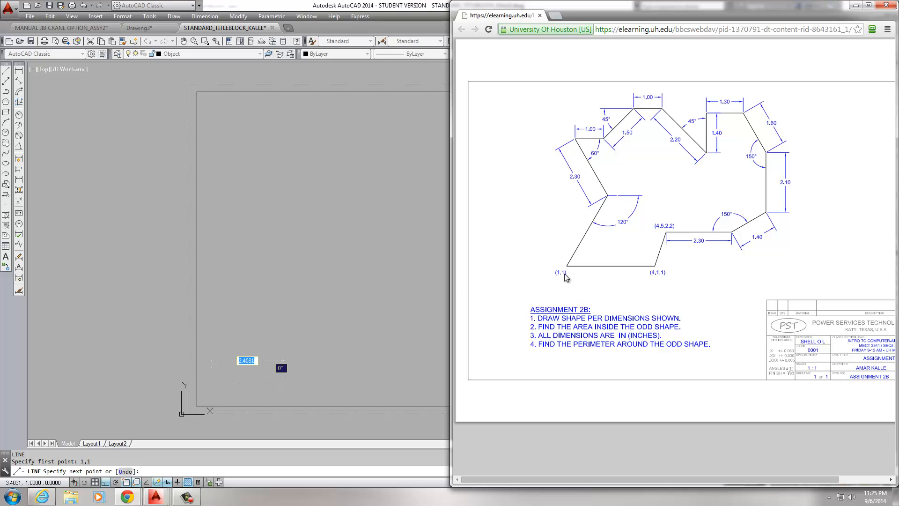
{"action": "mouse_move", "coordinate": [656, 271]}
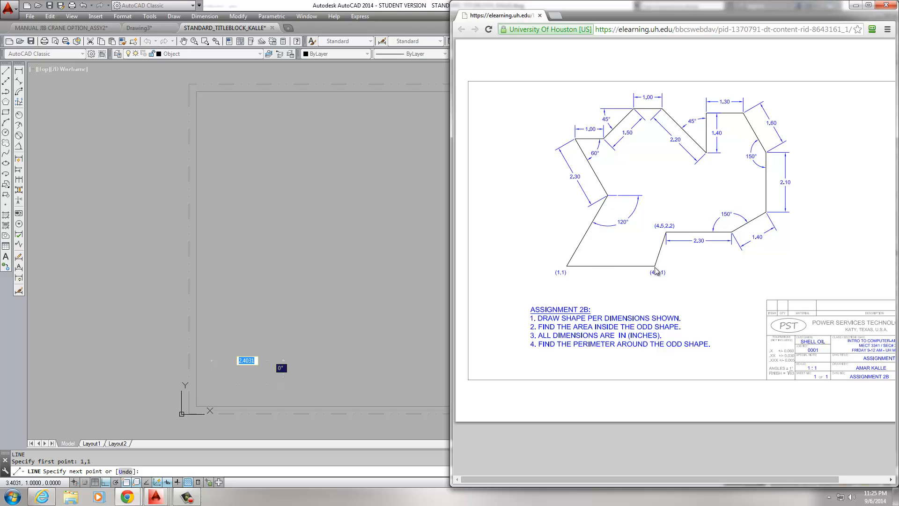
{"action": "mouse_move", "coordinate": [597, 278]}
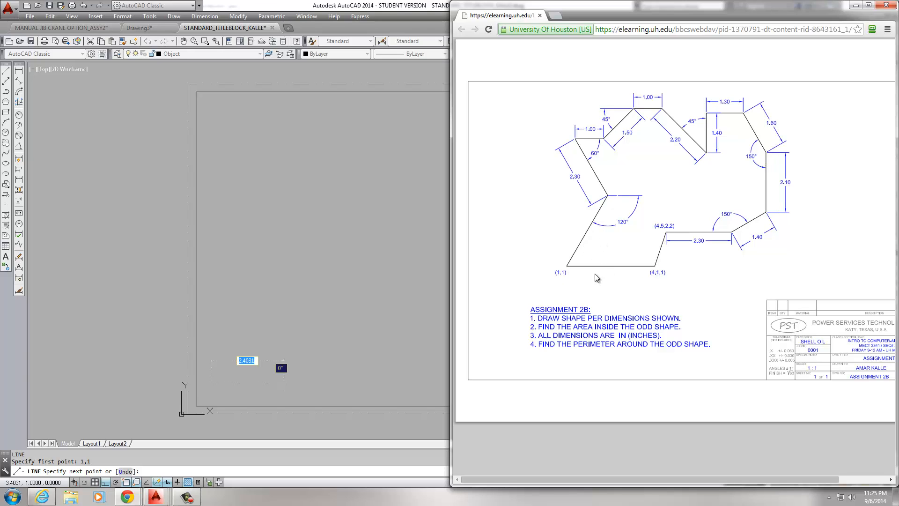
{"action": "mouse_move", "coordinate": [583, 276]}
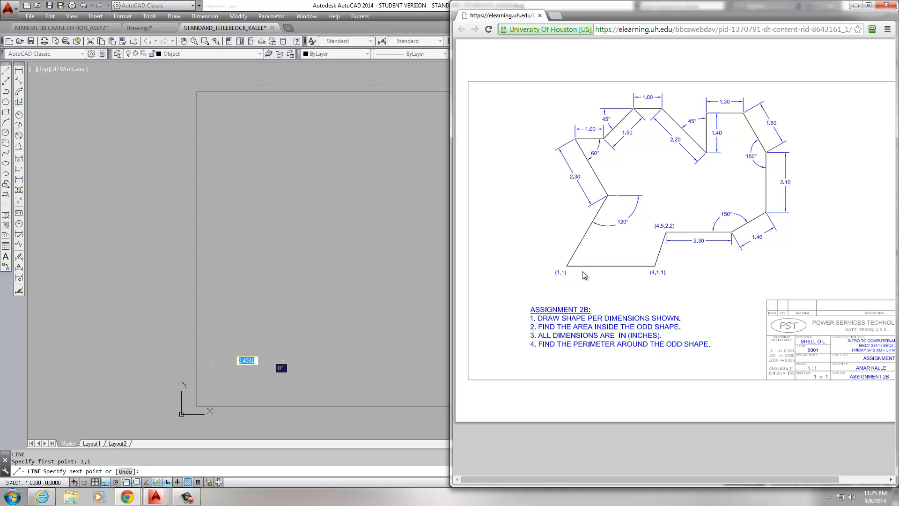
{"action": "mouse_move", "coordinate": [661, 278]}
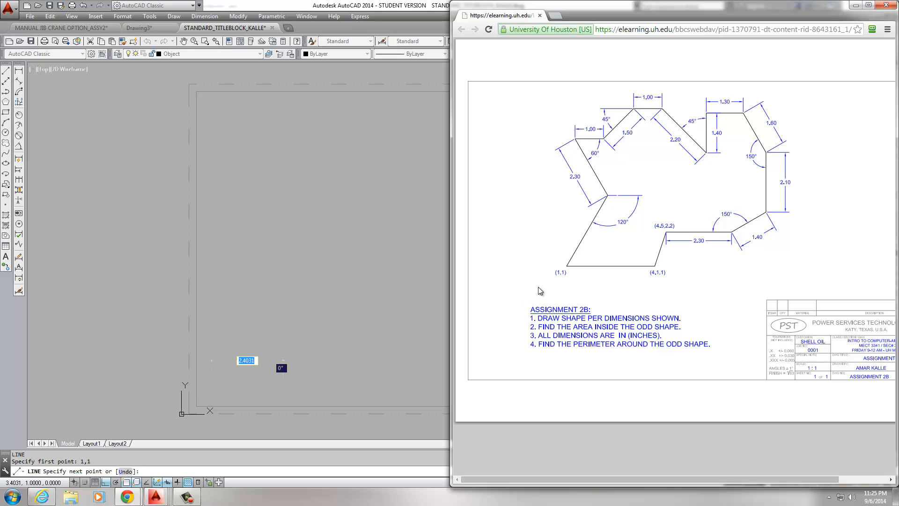
{"action": "mouse_move", "coordinate": [564, 279]}
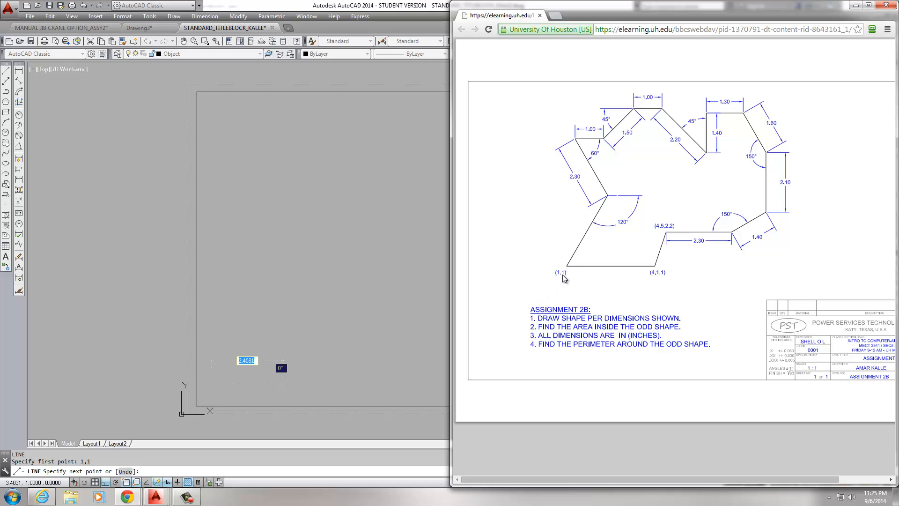
{"action": "mouse_move", "coordinate": [581, 279]}
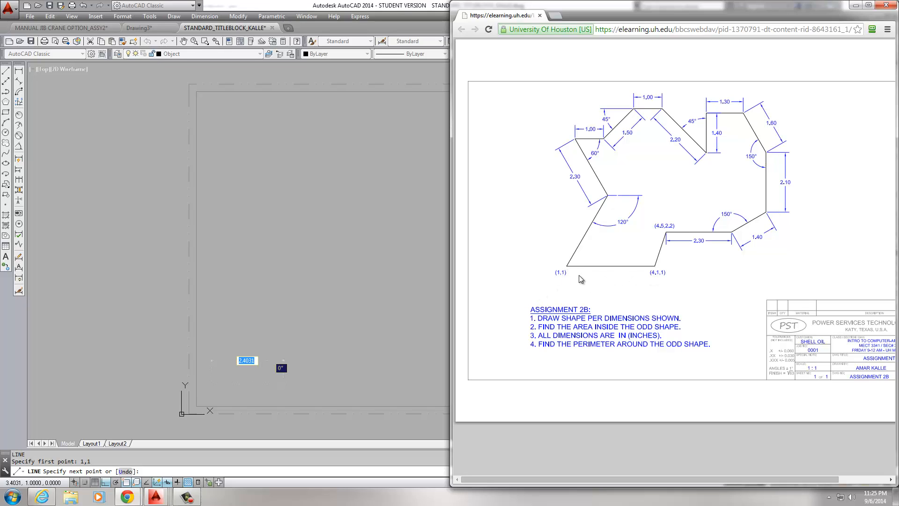
{"action": "mouse_move", "coordinate": [657, 279]}
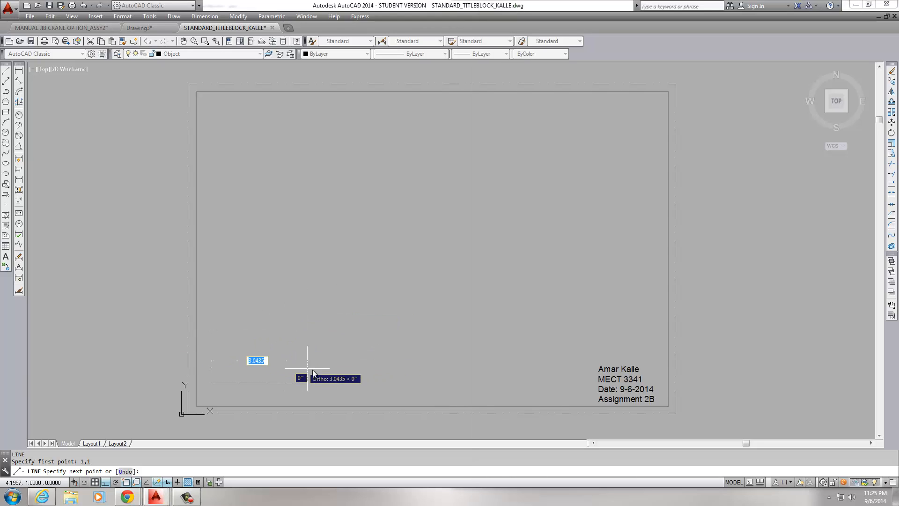
{"action": "mouse_move", "coordinate": [329, 378]}
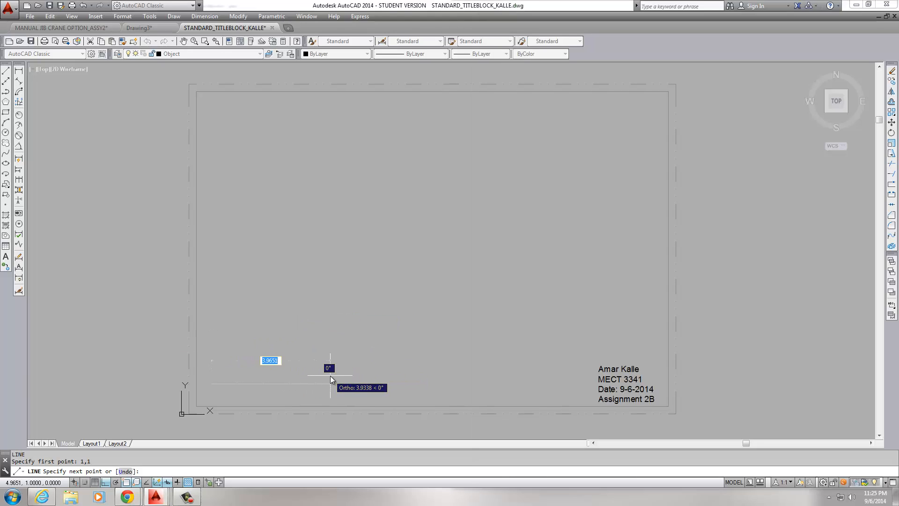
- Draw a 3.1-long horizontal bottom edge from 1,1, then bring up the assignment sketch
{"action": "type", "text": "3"}
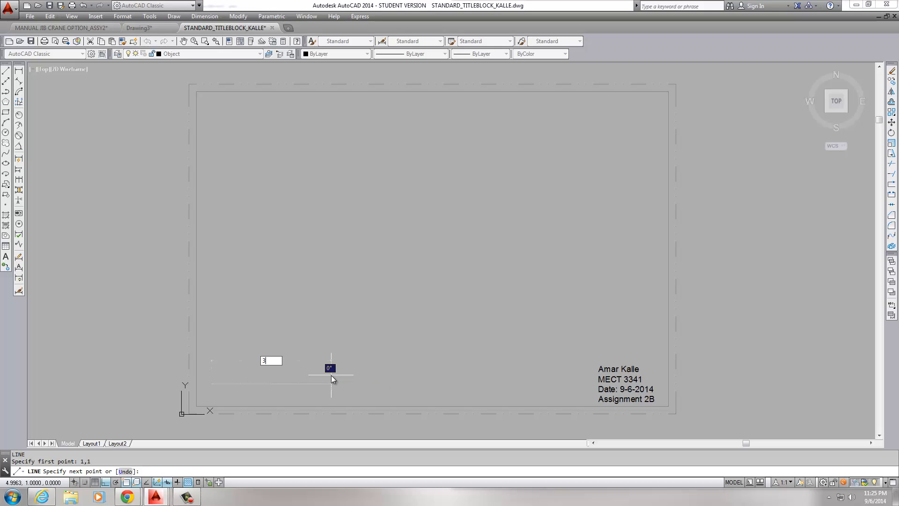
{"action": "type", "text": ".1"}
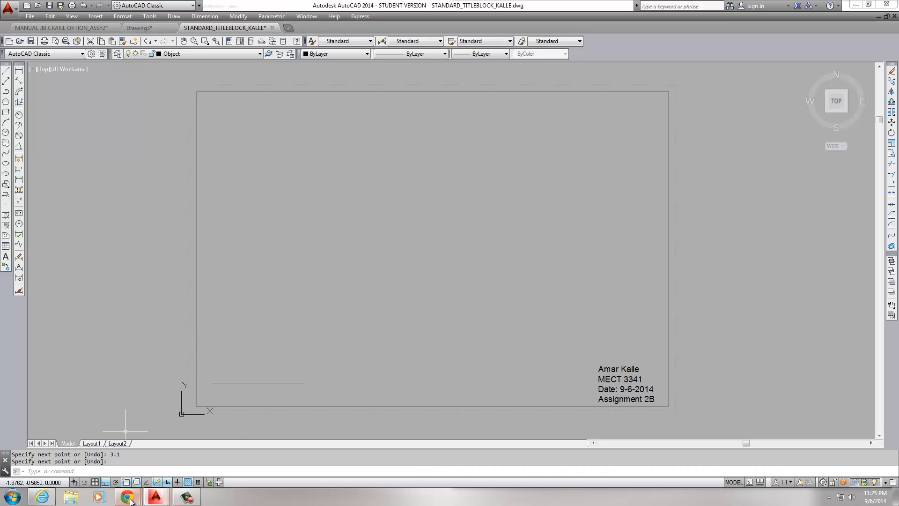
{"action": "left_click", "coordinate": [128, 496]}
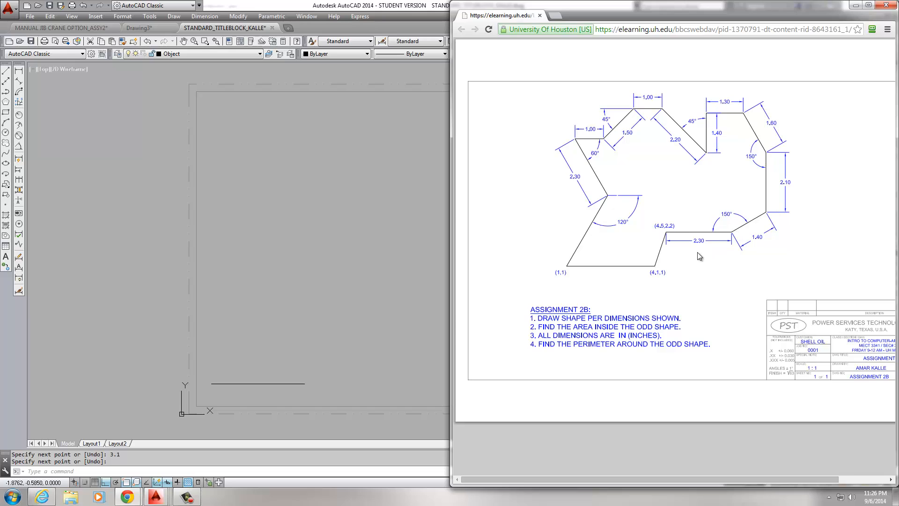
{"action": "mouse_move", "coordinate": [661, 254]}
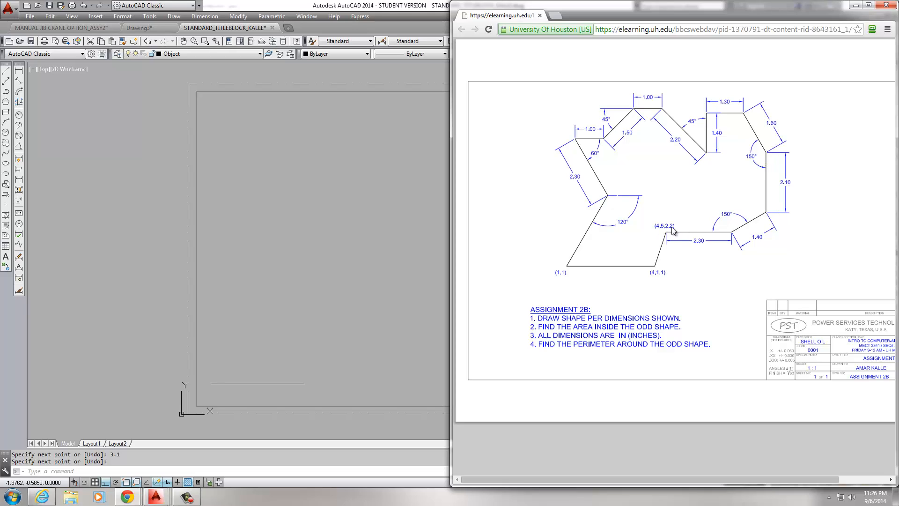
{"action": "mouse_move", "coordinate": [667, 240]}
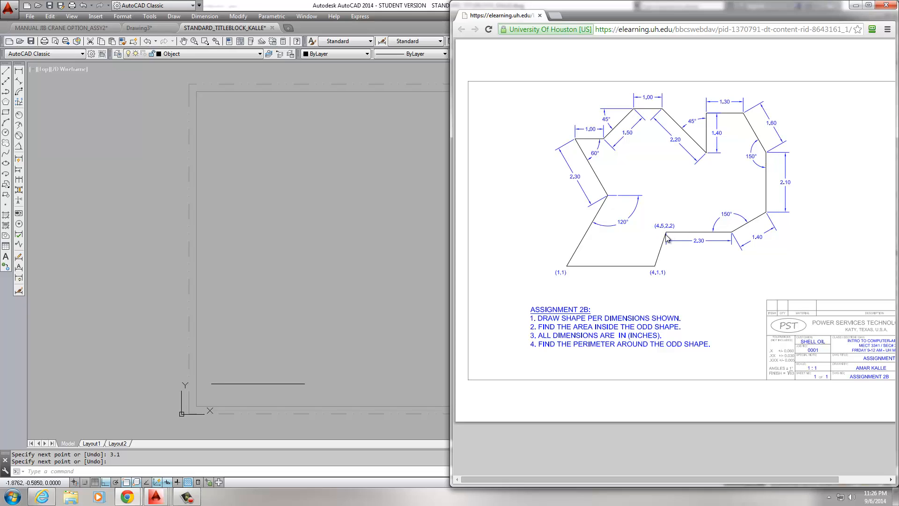
{"action": "mouse_move", "coordinate": [666, 239]}
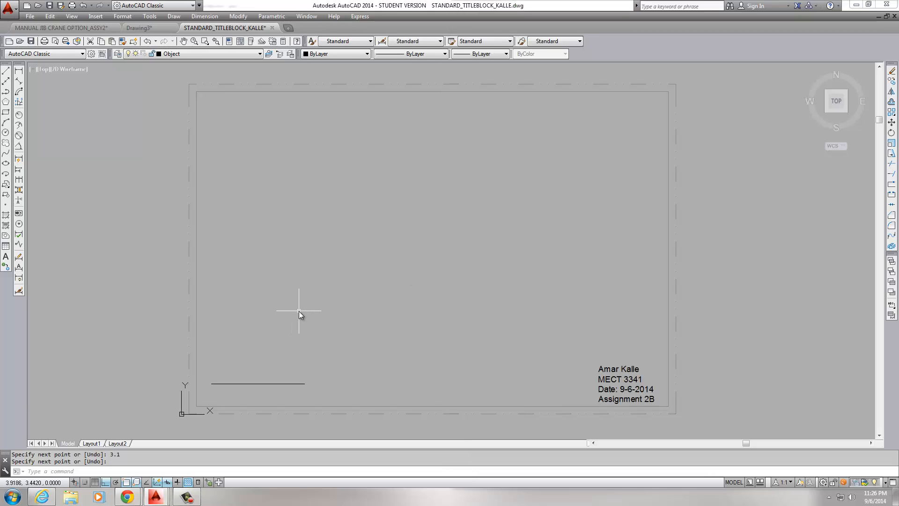
- Draw a 2.3-long horizontal line starting at point 4.5,2.2
{"action": "type", "text": "L"}
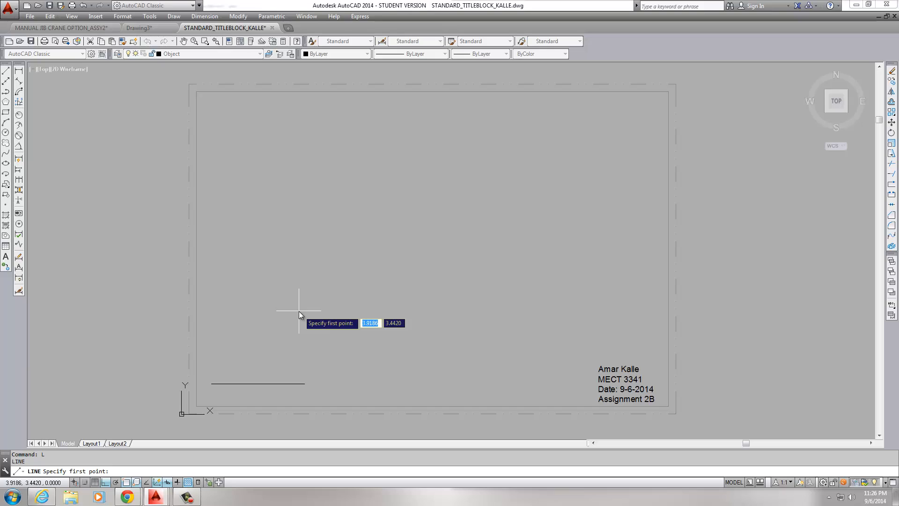
{"action": "type", "text": "4.5"}
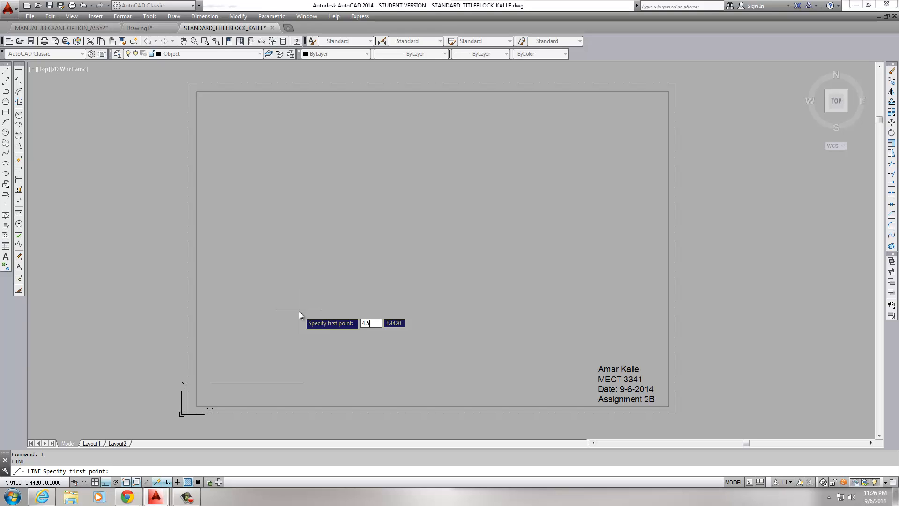
{"action": "type", "text": "2.2"}
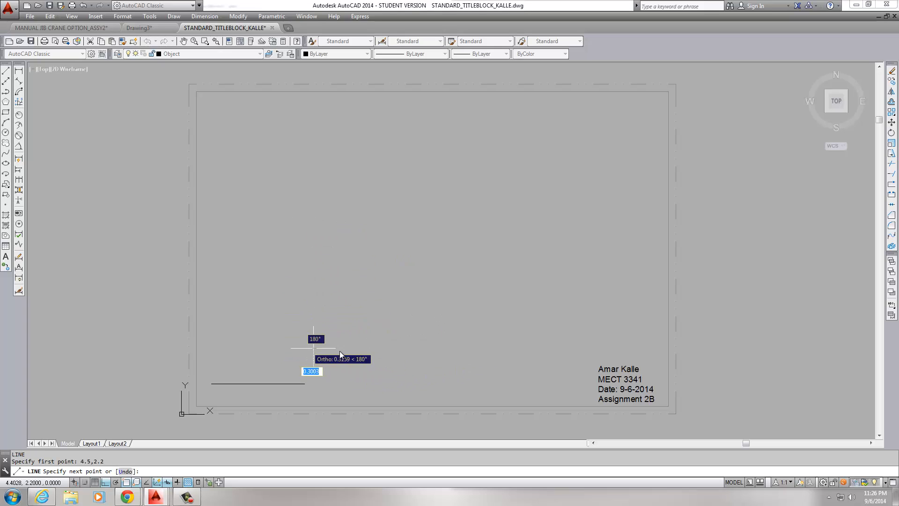
{"action": "mouse_move", "coordinate": [393, 362]}
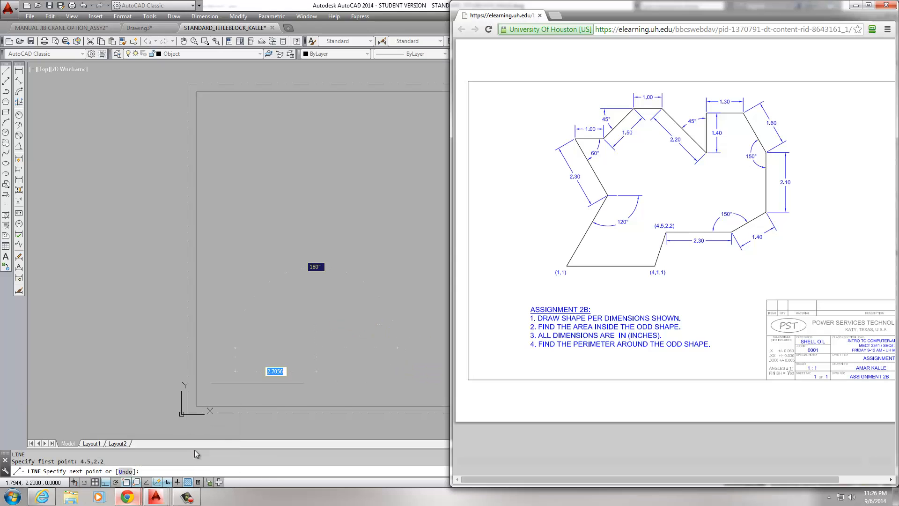
{"action": "mouse_move", "coordinate": [703, 248]}
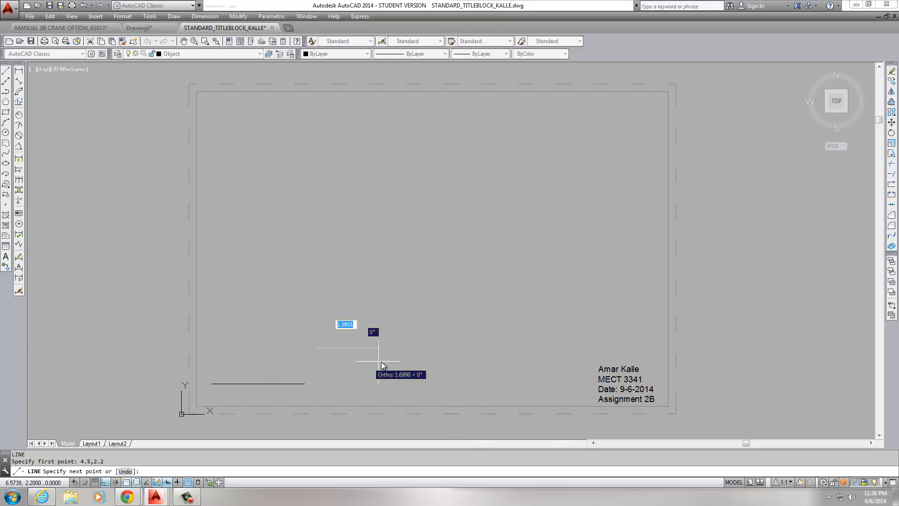
{"action": "type", "text": "2.3"}
{"action": "type", "text": "L"}
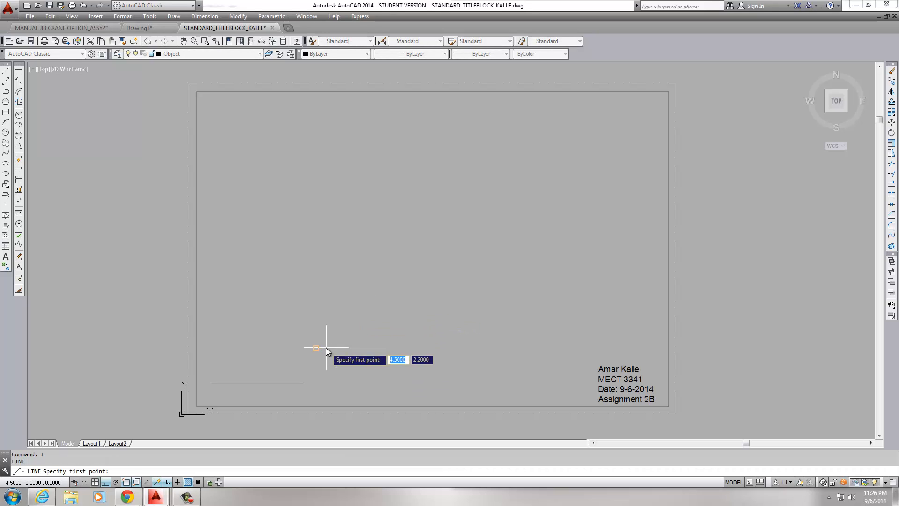
- Connect point 4.5,2.2 to the bottom edge's right end with a slanted line
{"action": "left_click", "coordinate": [392, 365]}
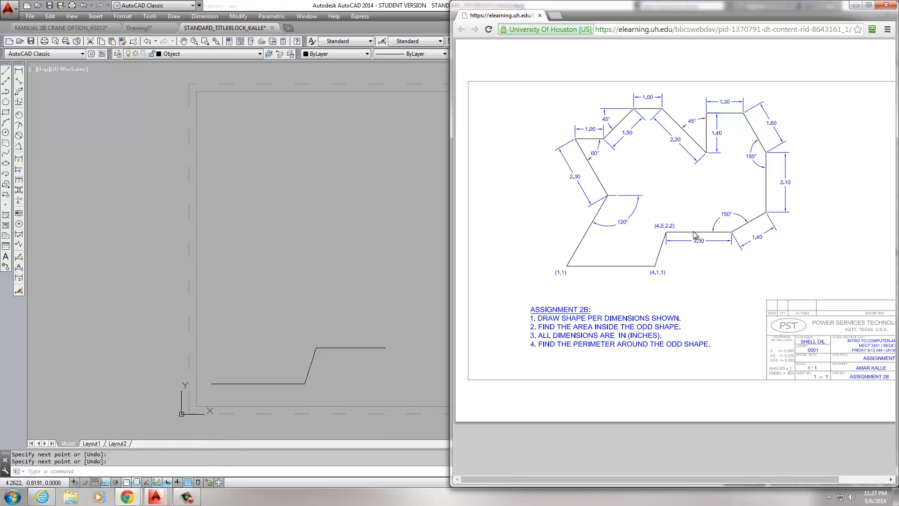
{"action": "mouse_move", "coordinate": [738, 235]}
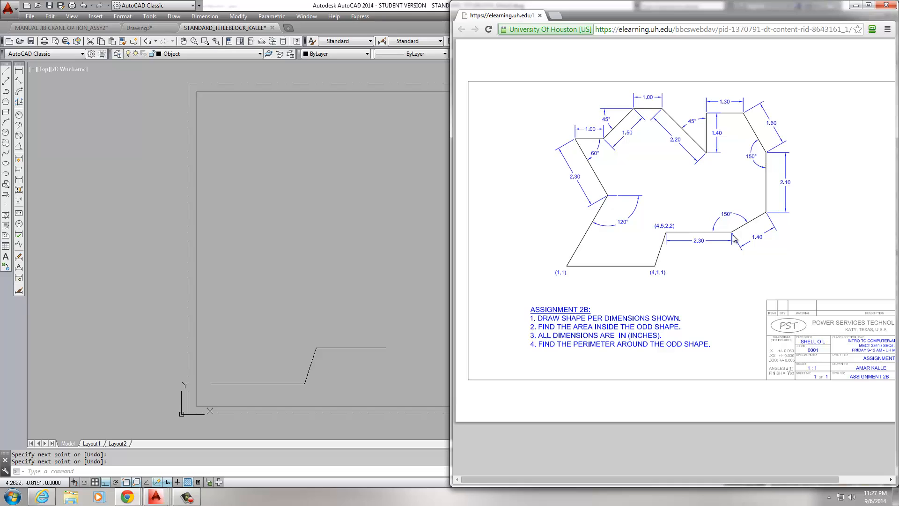
{"action": "mouse_move", "coordinate": [710, 234]}
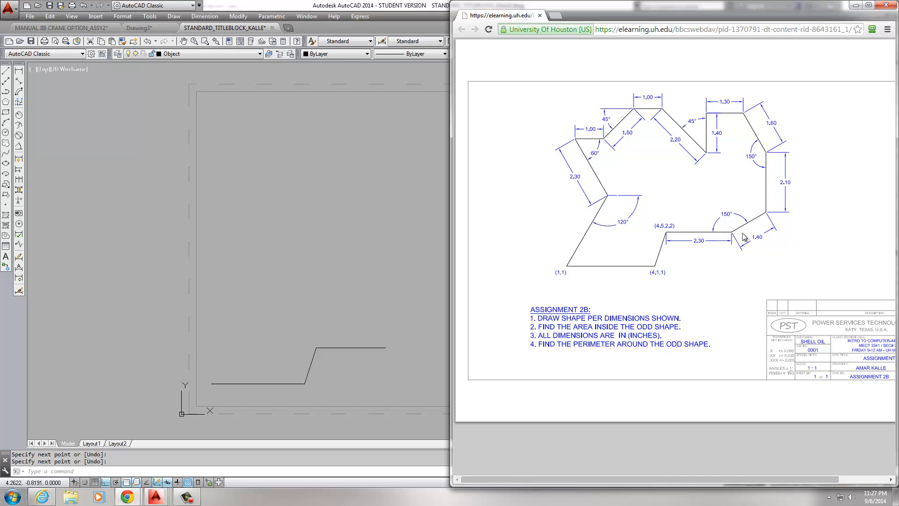
{"action": "mouse_move", "coordinate": [791, 241]}
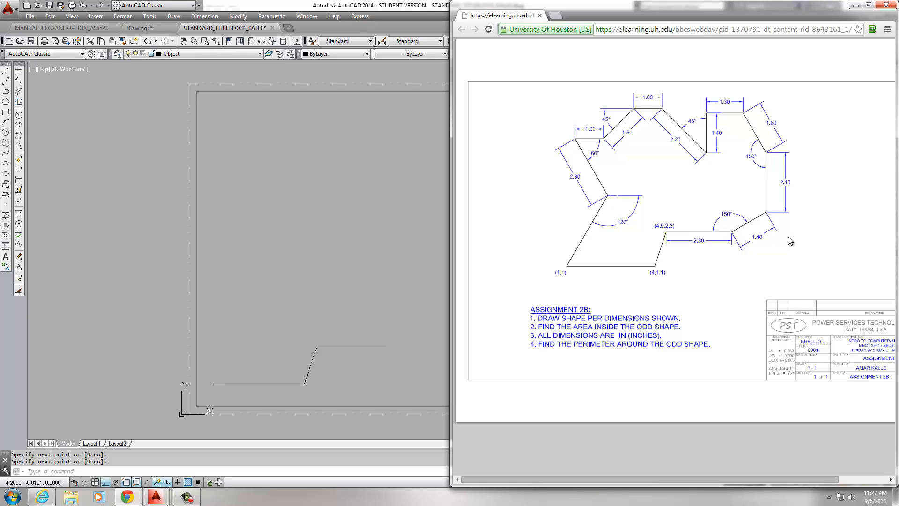
{"action": "mouse_move", "coordinate": [792, 234]}
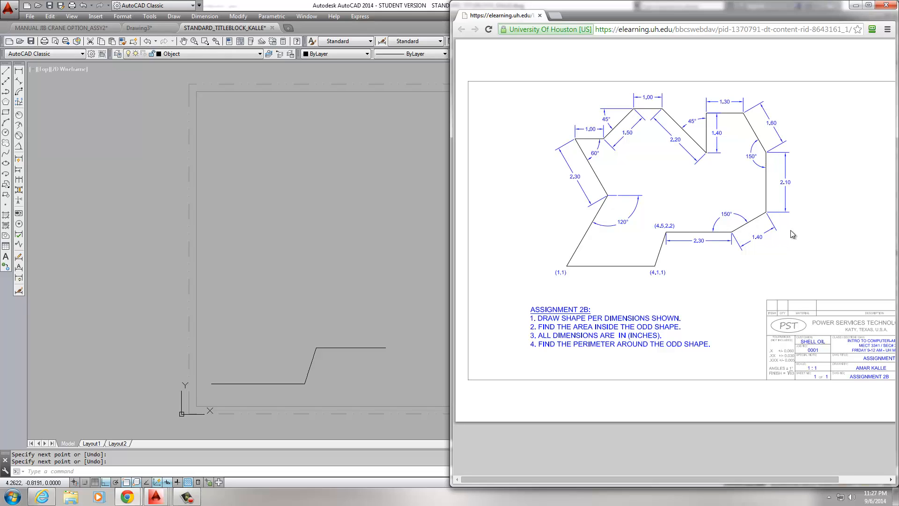
{"action": "mouse_move", "coordinate": [720, 240]}
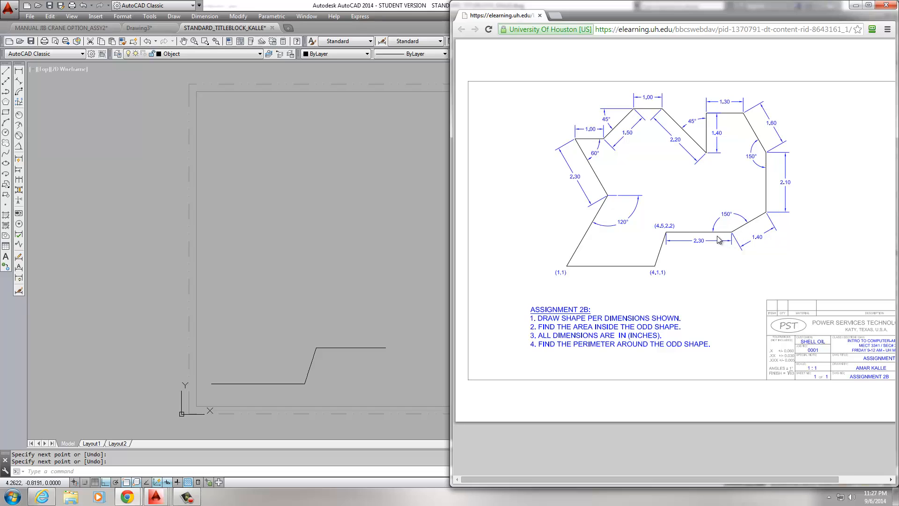
{"action": "mouse_move", "coordinate": [739, 230]}
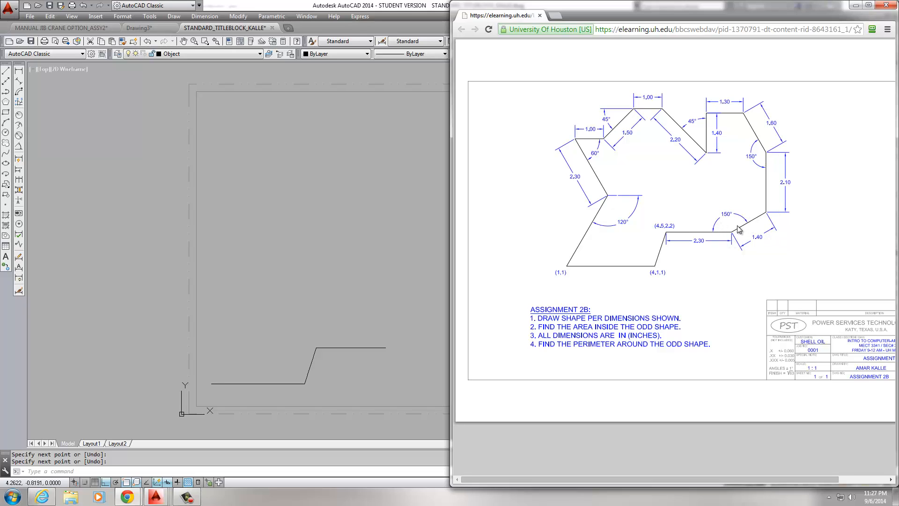
{"action": "mouse_move", "coordinate": [729, 216]}
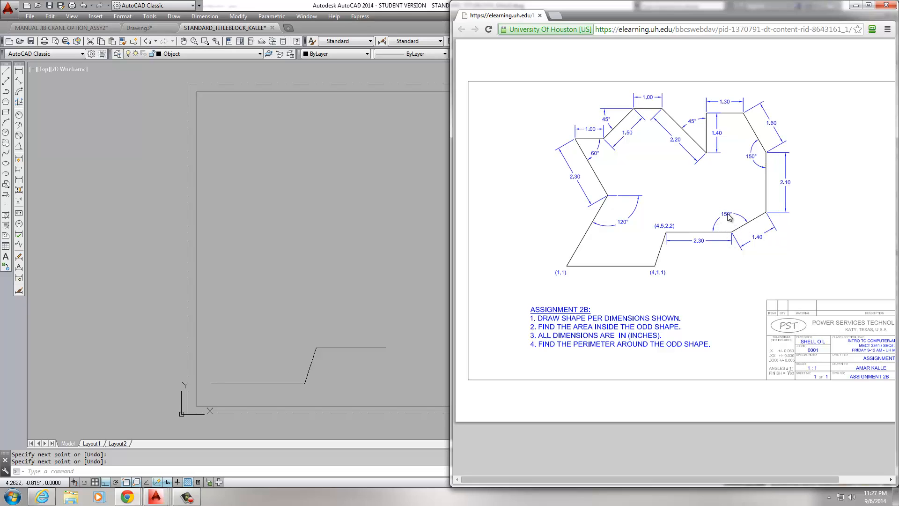
{"action": "mouse_move", "coordinate": [753, 230]}
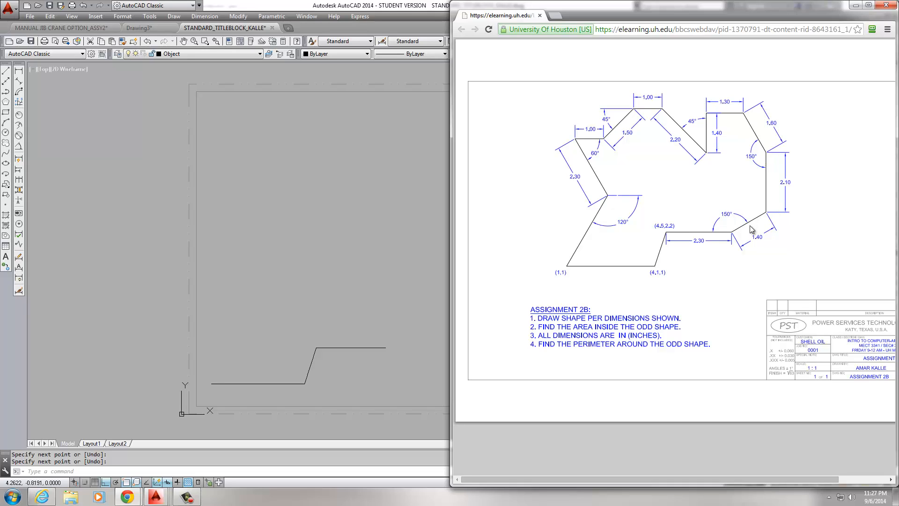
{"action": "mouse_move", "coordinate": [790, 235]}
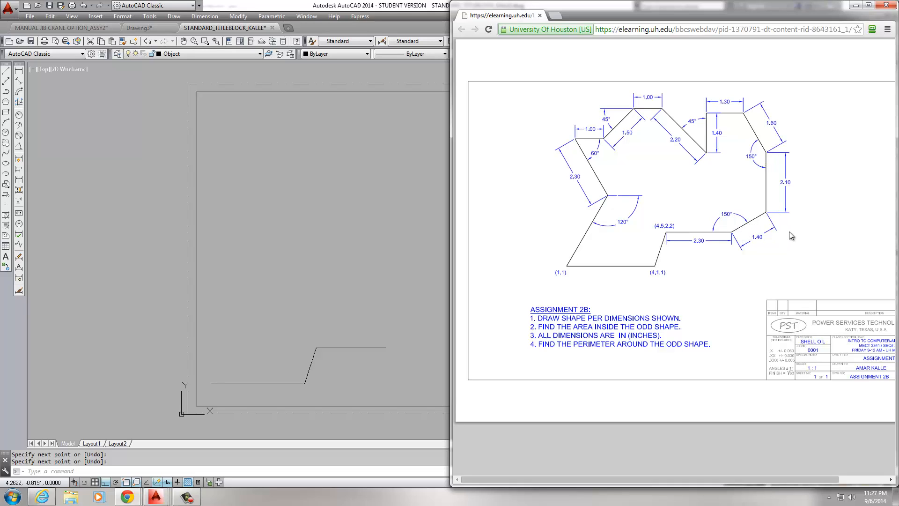
{"action": "mouse_move", "coordinate": [272, 326]}
{"action": "type", "text": "L"}
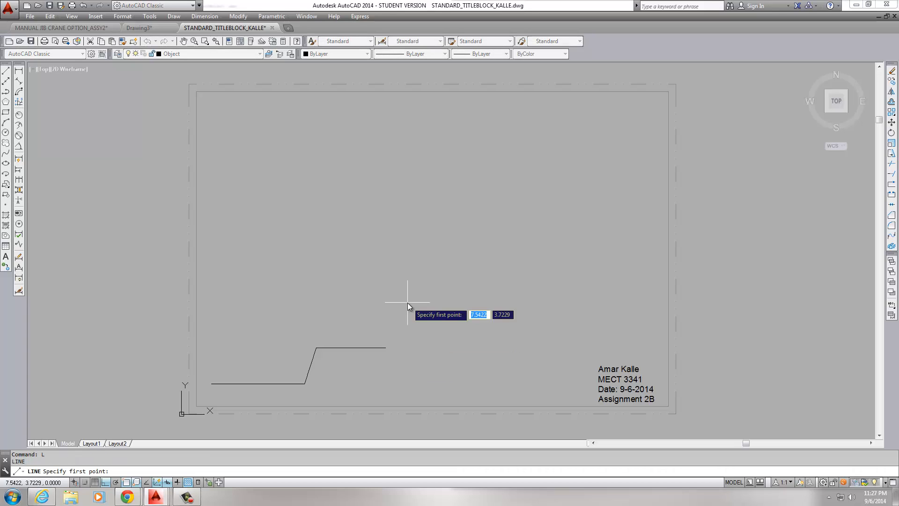
- Start a line at the 2.3 edge's end with Ortho turned off
{"action": "left_click", "coordinate": [406, 350]}
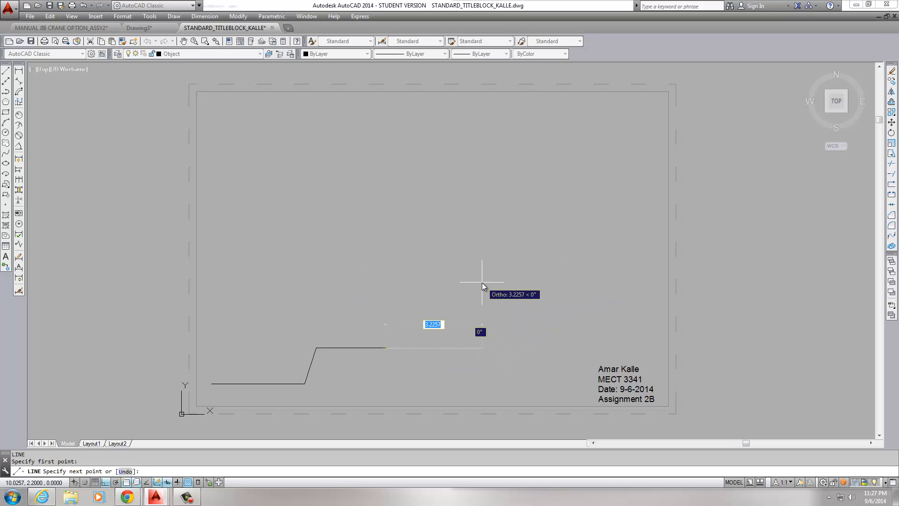
{"action": "key", "text": "f8"}
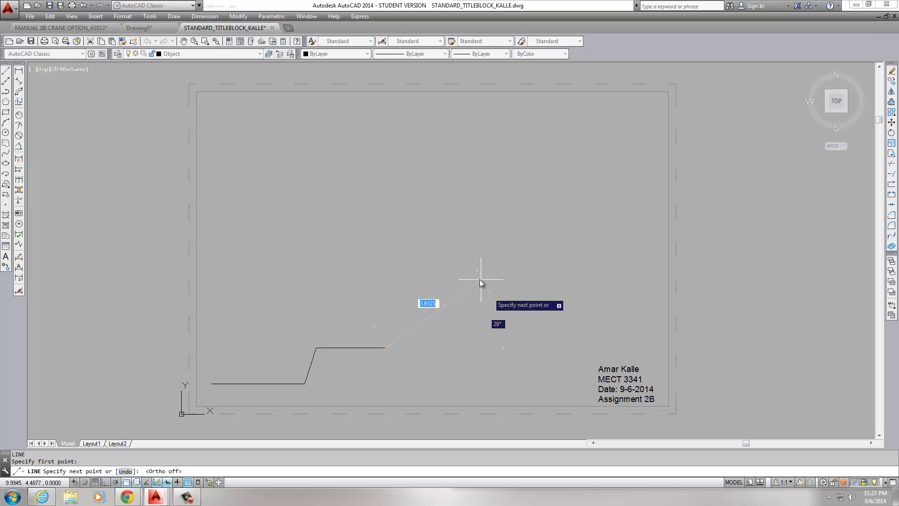
{"action": "mouse_move", "coordinate": [463, 286]}
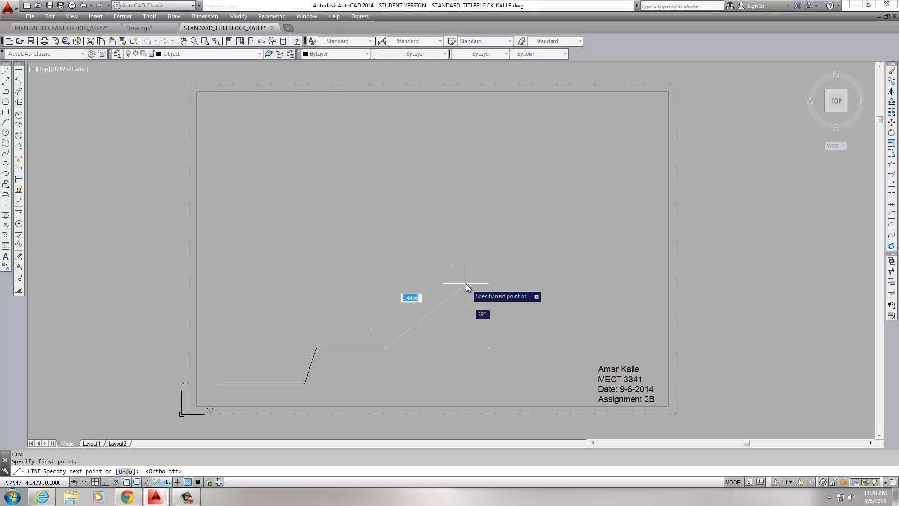
{"action": "key", "text": "f8"}
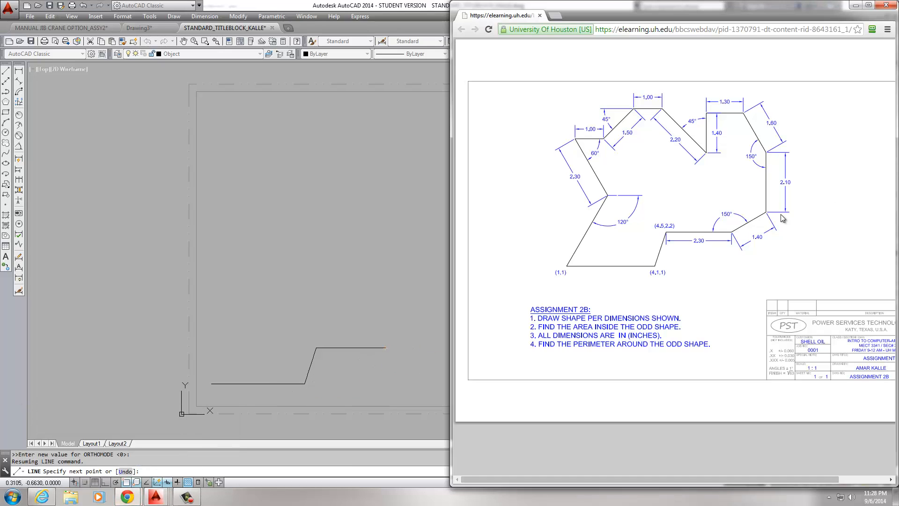
{"action": "mouse_move", "coordinate": [763, 239]}
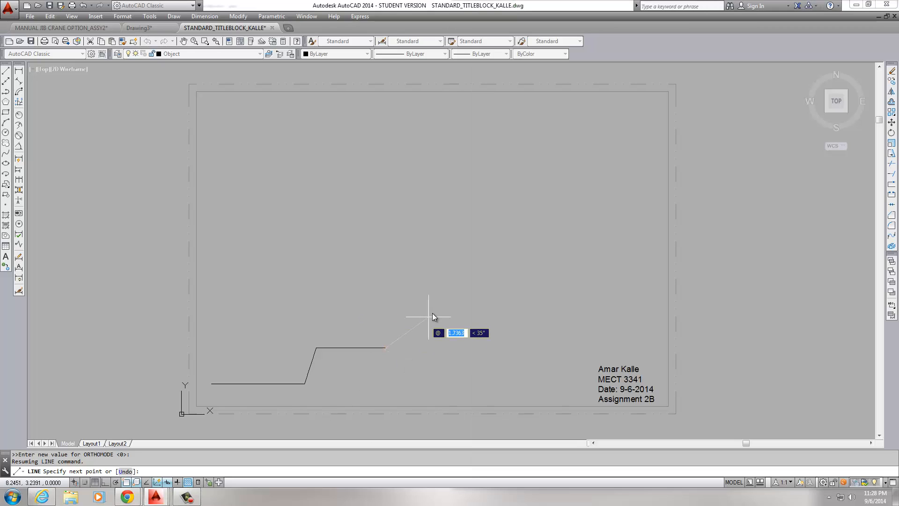
{"action": "mouse_move", "coordinate": [457, 293]}
{"action": "type", "text": "1.4"}
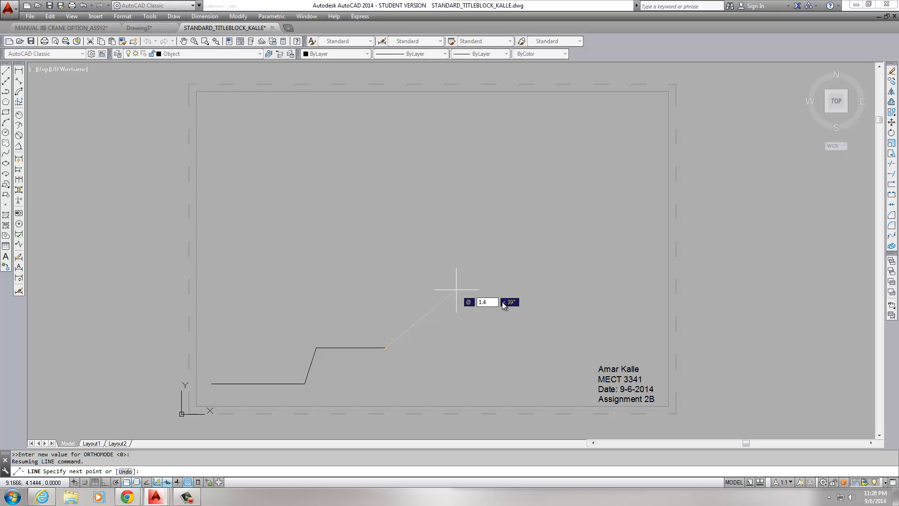
{"action": "mouse_move", "coordinate": [479, 312]}
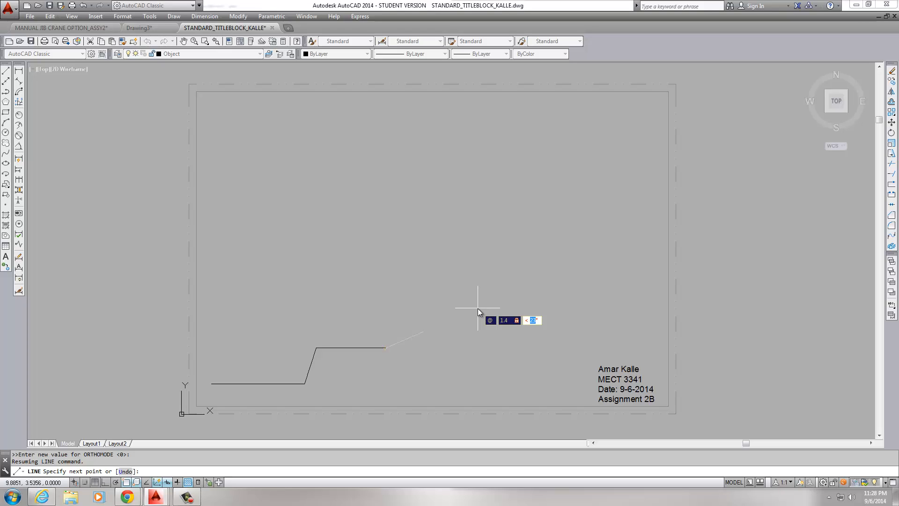
- Draw the next edge as @1.4<30 from the last corner
{"action": "type", "text": "30"}
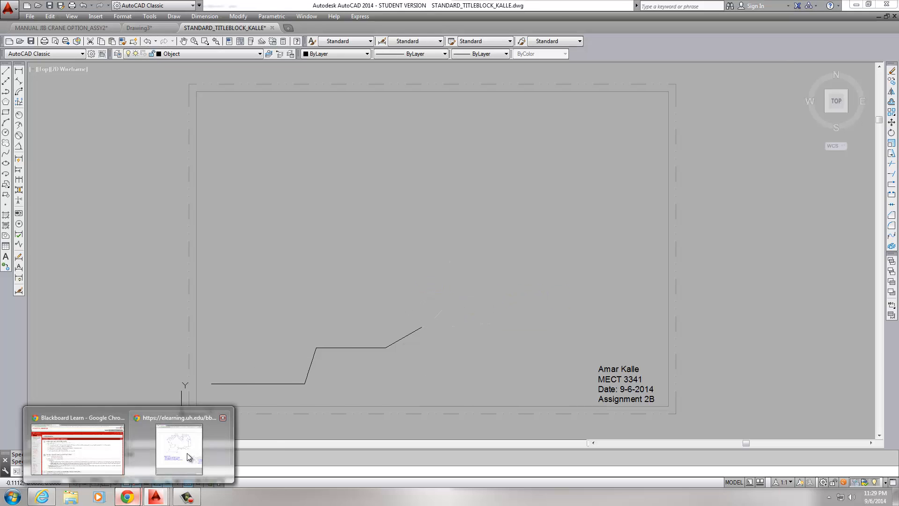
- Show the dimensioned Assignment 2B sheet in Chrome for reference
{"action": "left_click", "coordinate": [179, 447]}
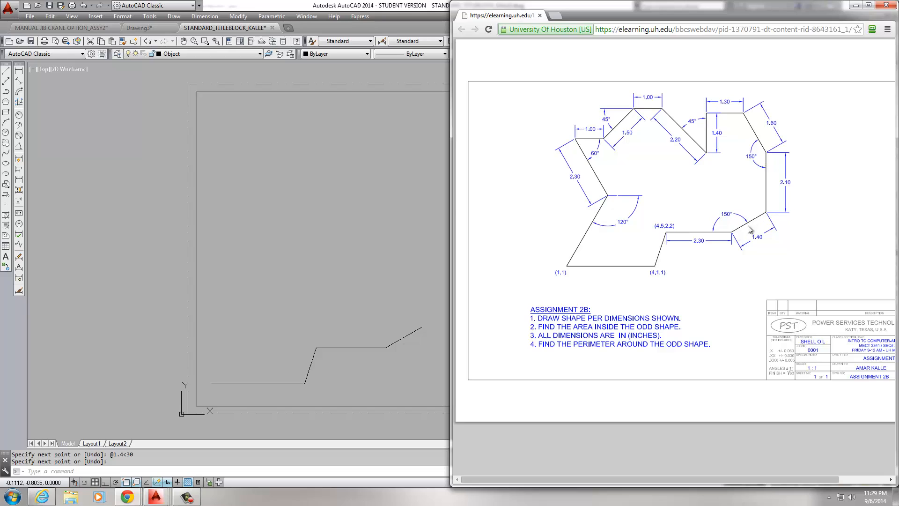
{"action": "mouse_move", "coordinate": [720, 222]}
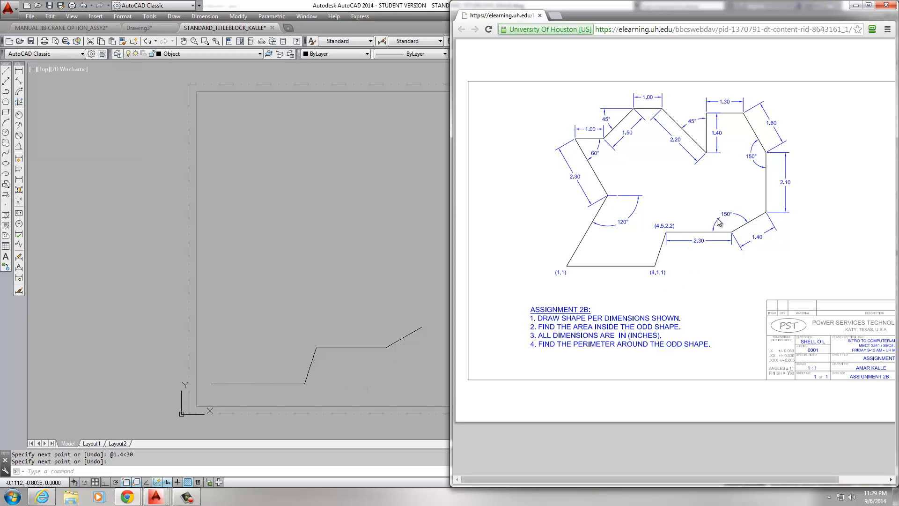
{"action": "mouse_move", "coordinate": [772, 216]}
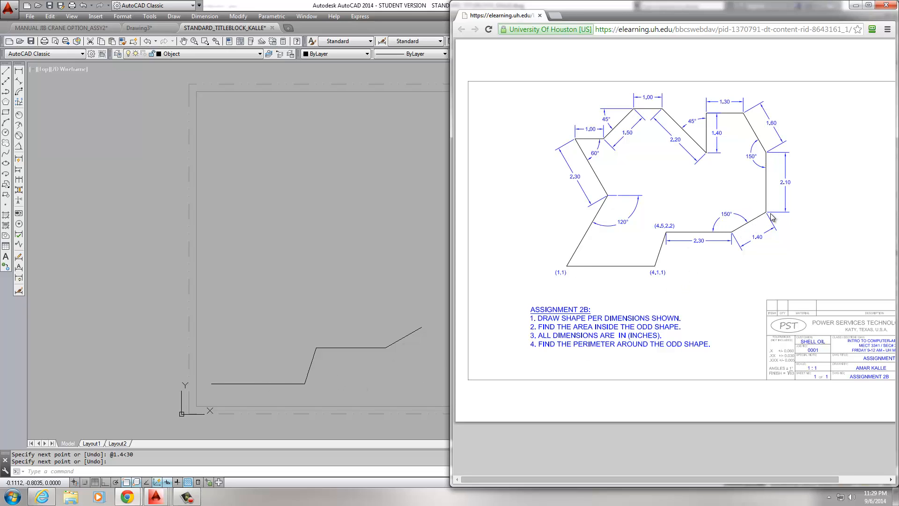
{"action": "mouse_move", "coordinate": [784, 187]}
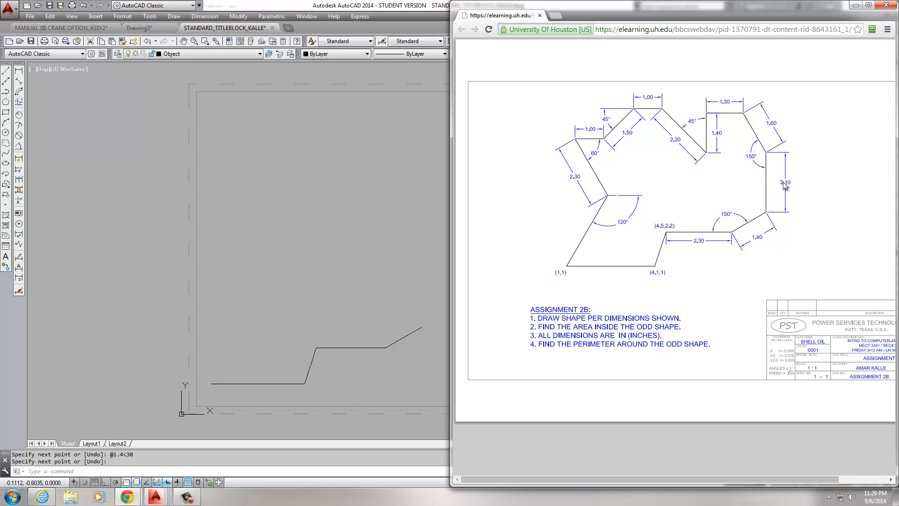
{"action": "mouse_move", "coordinate": [748, 120]}
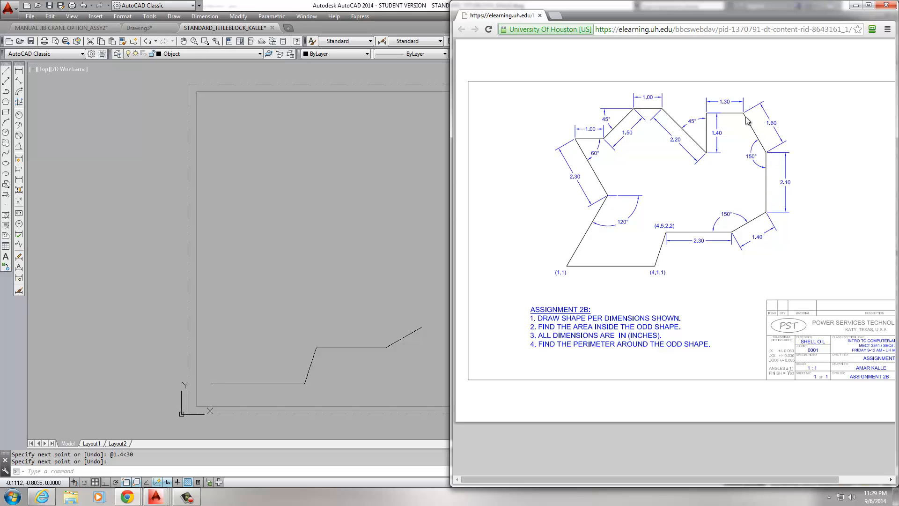
{"action": "mouse_move", "coordinate": [771, 81]}
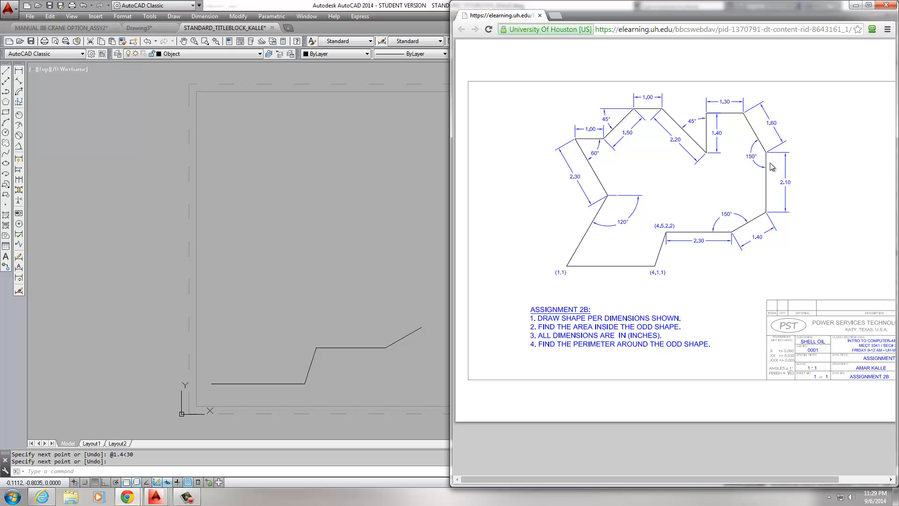
{"action": "mouse_move", "coordinate": [791, 156]}
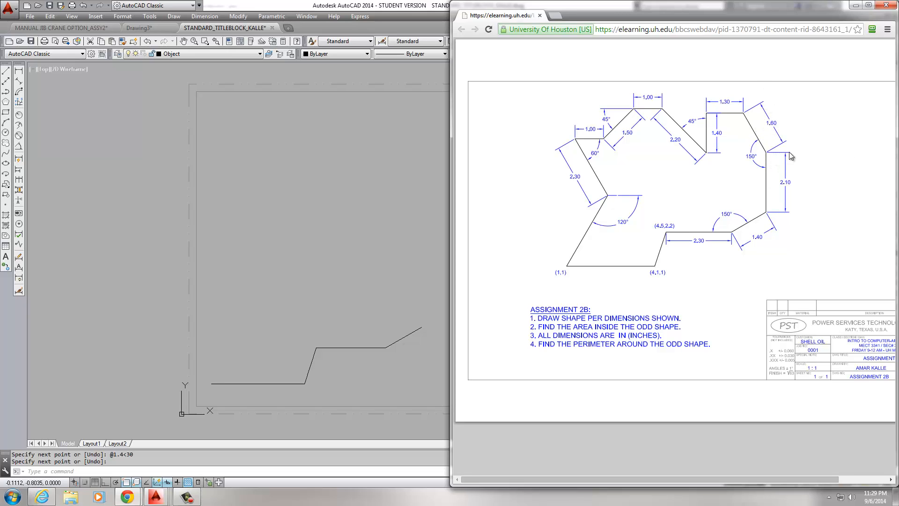
{"action": "mouse_move", "coordinate": [773, 107]}
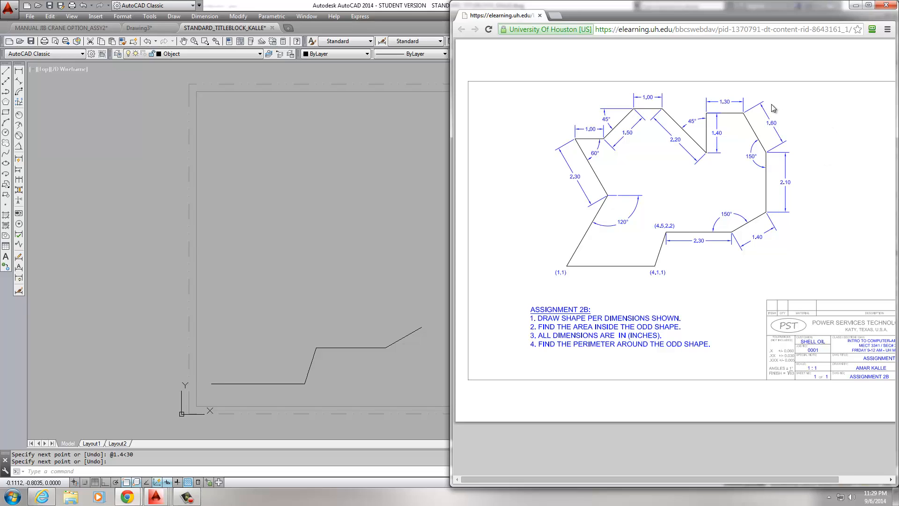
{"action": "mouse_move", "coordinate": [754, 150]}
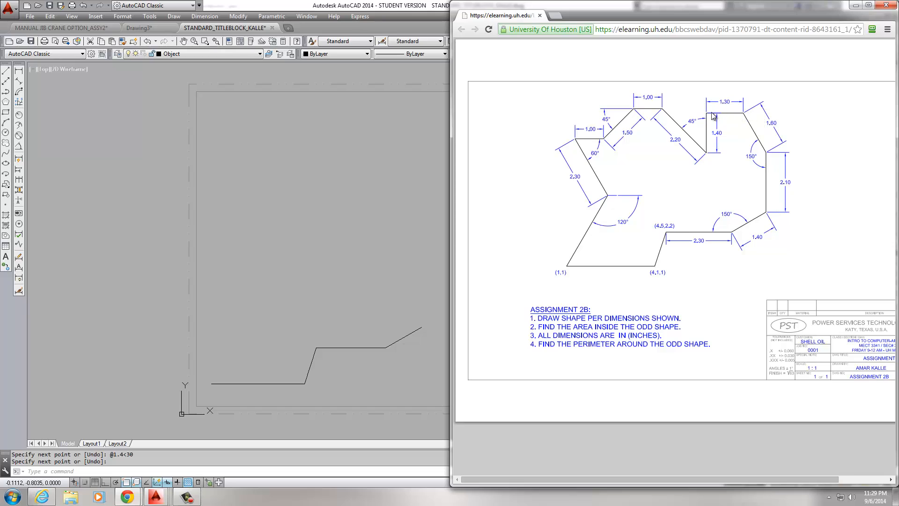
{"action": "mouse_move", "coordinate": [707, 161]}
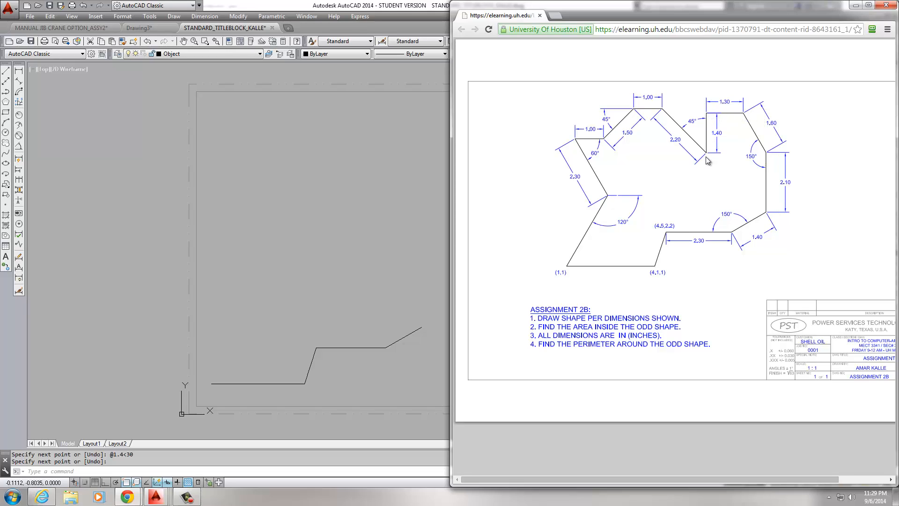
{"action": "mouse_move", "coordinate": [693, 124]}
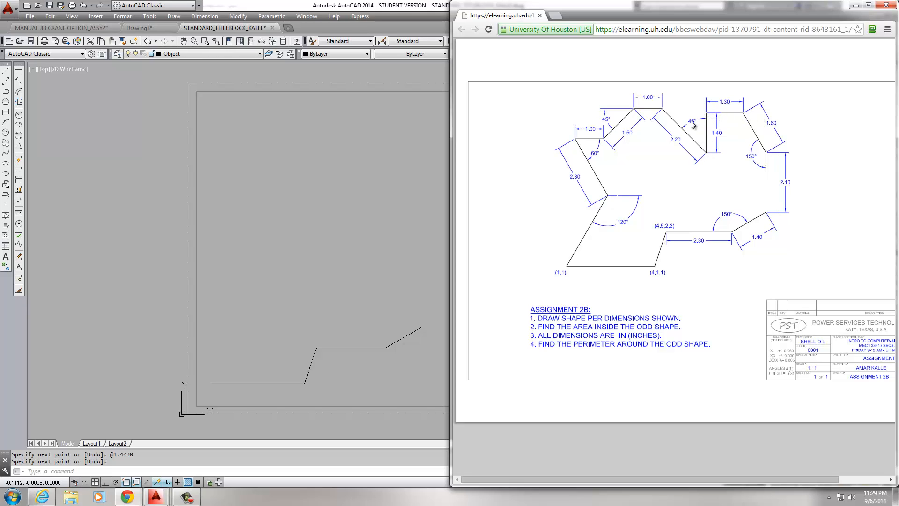
{"action": "mouse_move", "coordinate": [671, 152]}
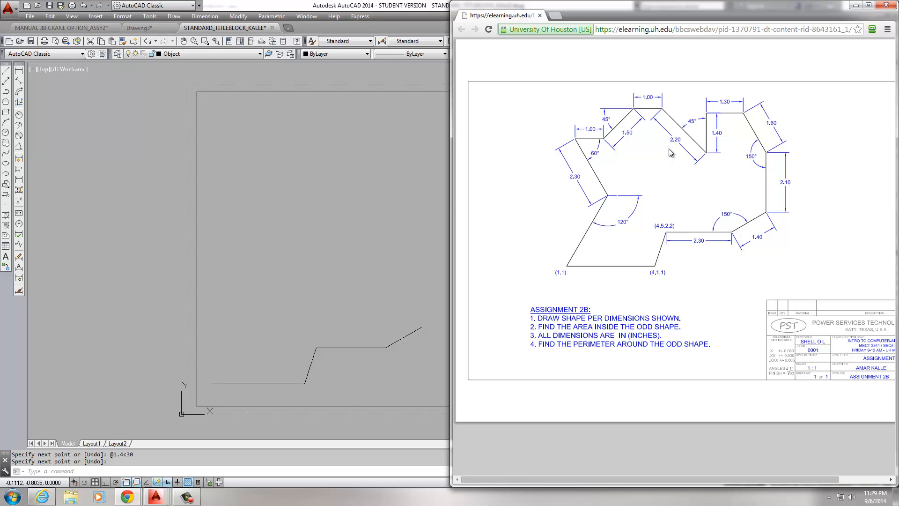
{"action": "mouse_move", "coordinate": [715, 156]}
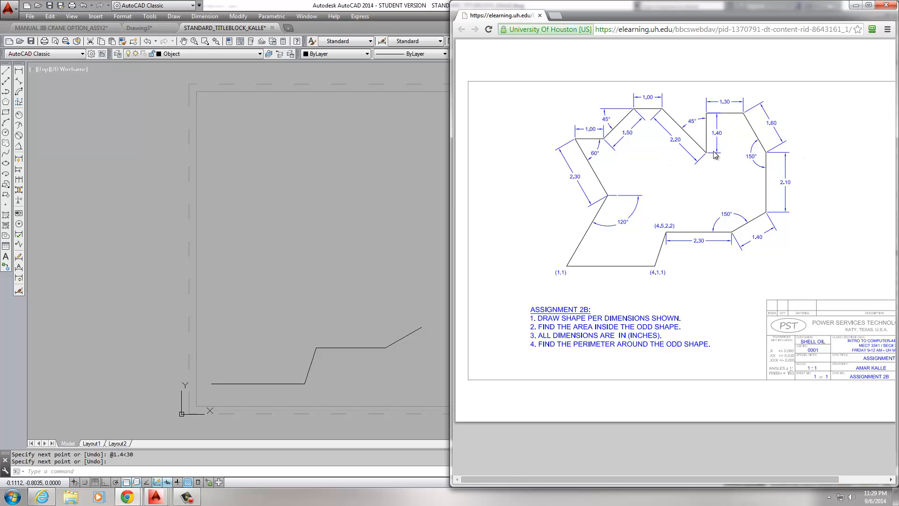
{"action": "mouse_move", "coordinate": [675, 160]}
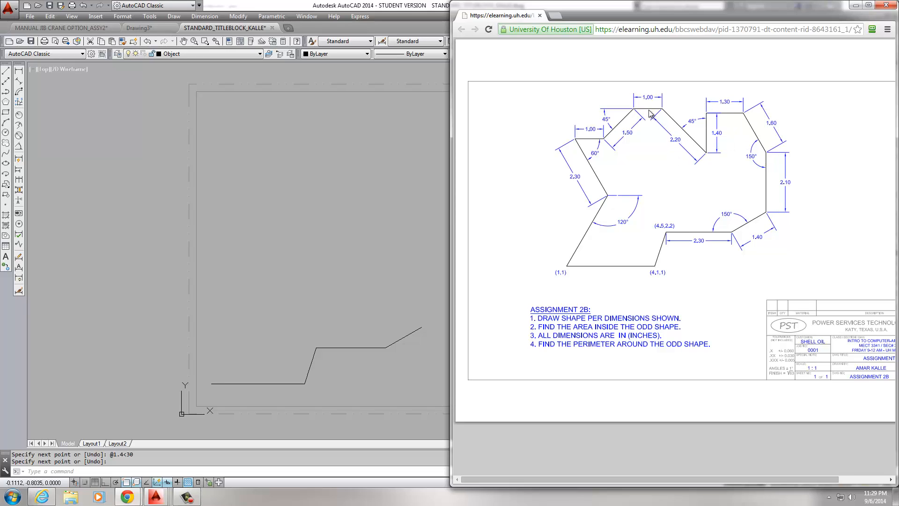
{"action": "mouse_move", "coordinate": [736, 111]}
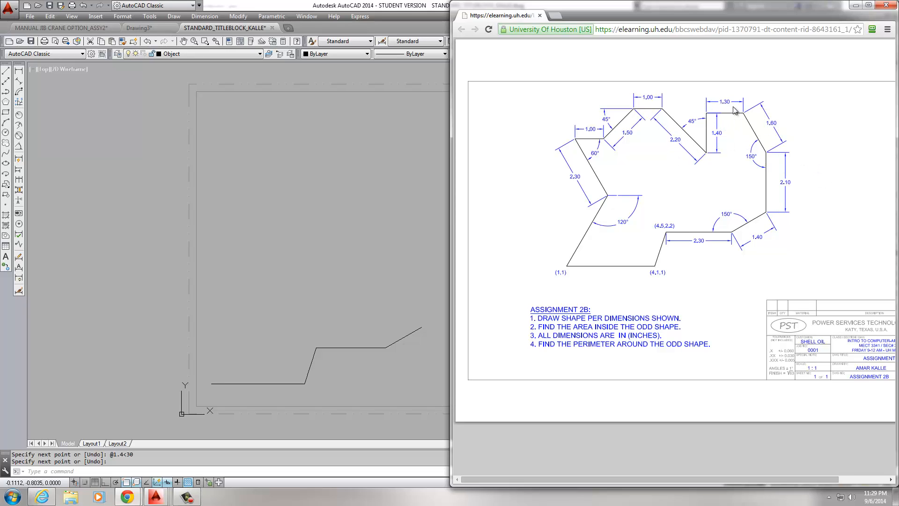
{"action": "mouse_move", "coordinate": [678, 127]}
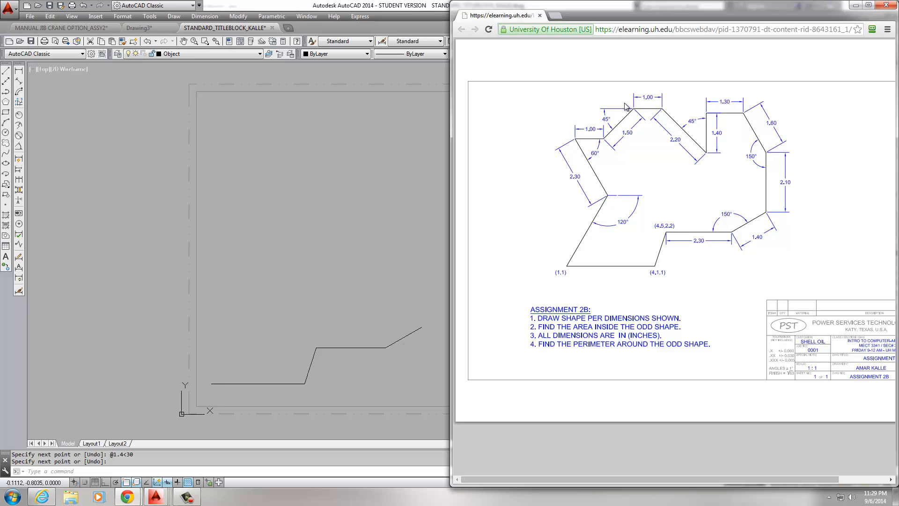
{"action": "mouse_move", "coordinate": [579, 245]}
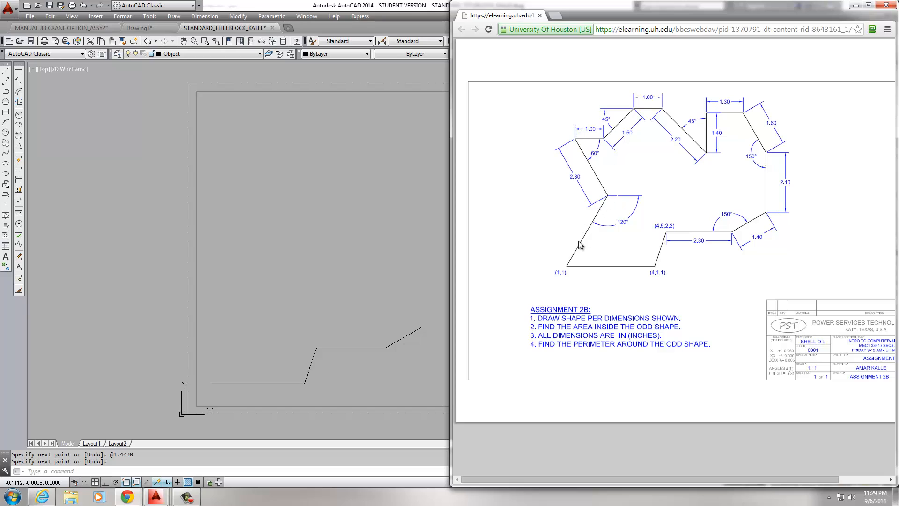
{"action": "mouse_move", "coordinate": [618, 158]}
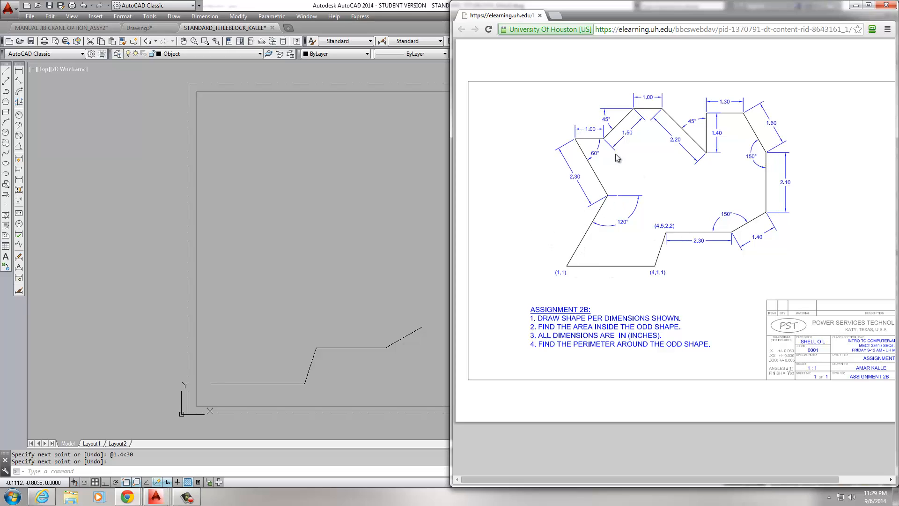
{"action": "mouse_move", "coordinate": [402, 180]}
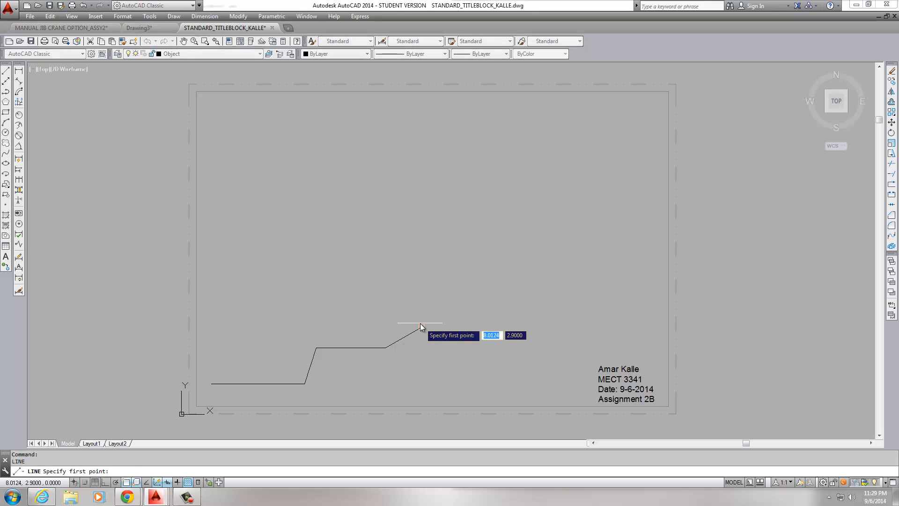
- Trace the remaining outline edges back to the starting corner at 1,1
{"action": "left_click", "coordinate": [419, 328]}
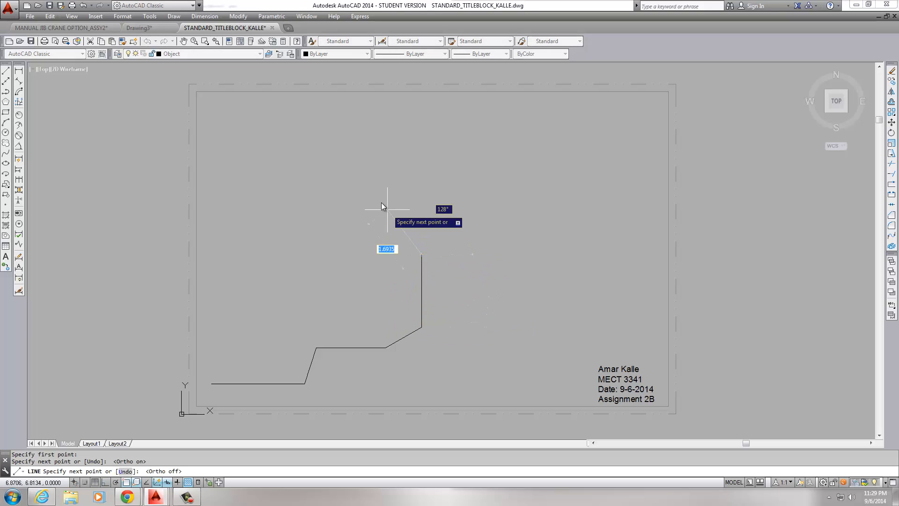
{"action": "left_click", "coordinate": [393, 221]}
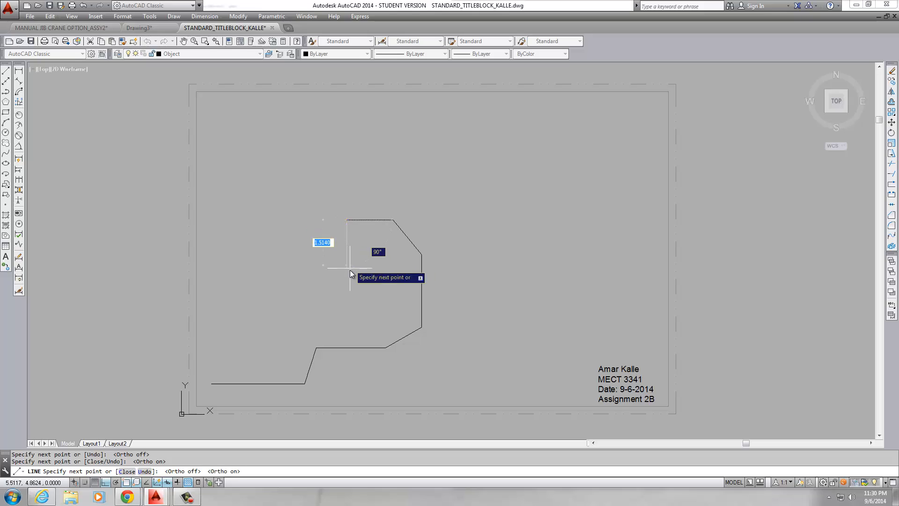
{"action": "mouse_move", "coordinate": [279, 229]}
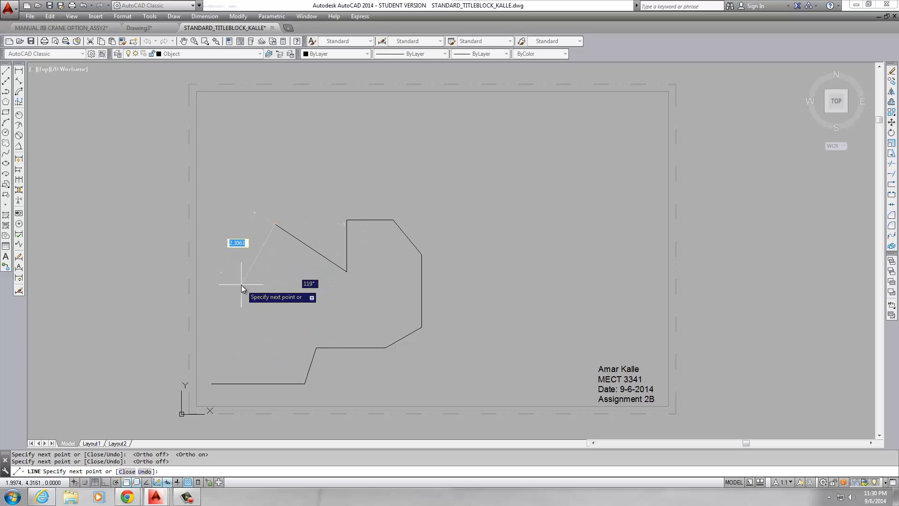
{"action": "left_click", "coordinate": [217, 384]}
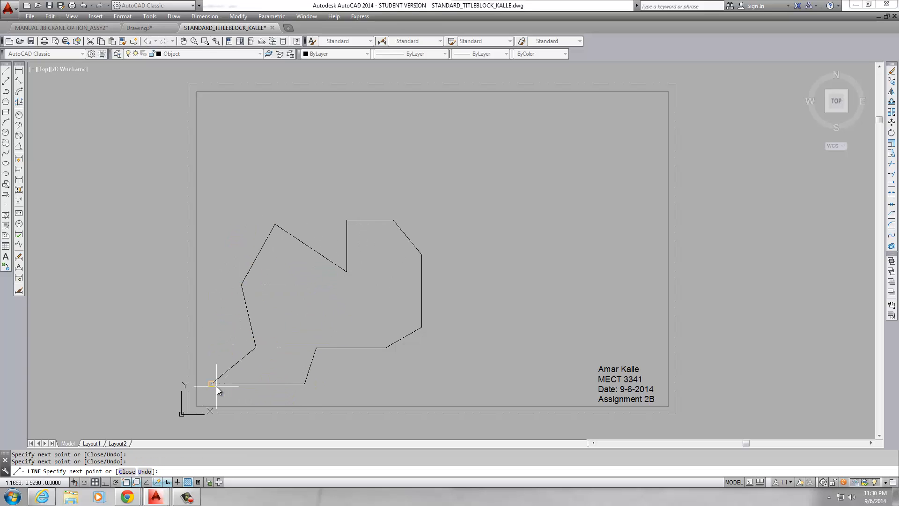
{"action": "key", "text": "Escape"}
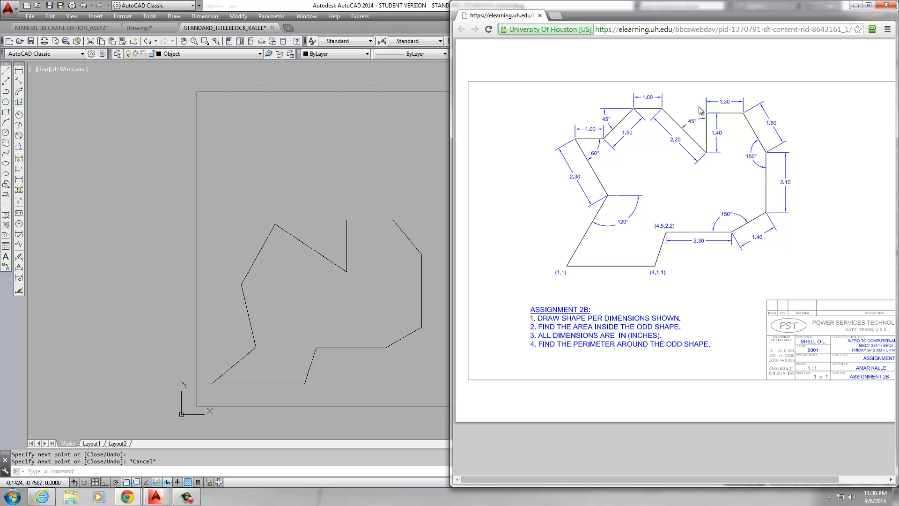
{"action": "mouse_move", "coordinate": [649, 316]}
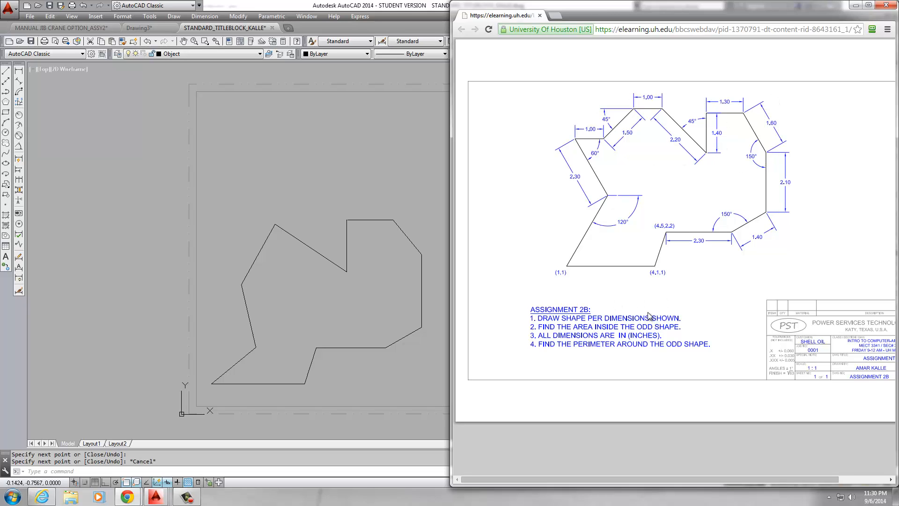
{"action": "mouse_move", "coordinate": [688, 207]}
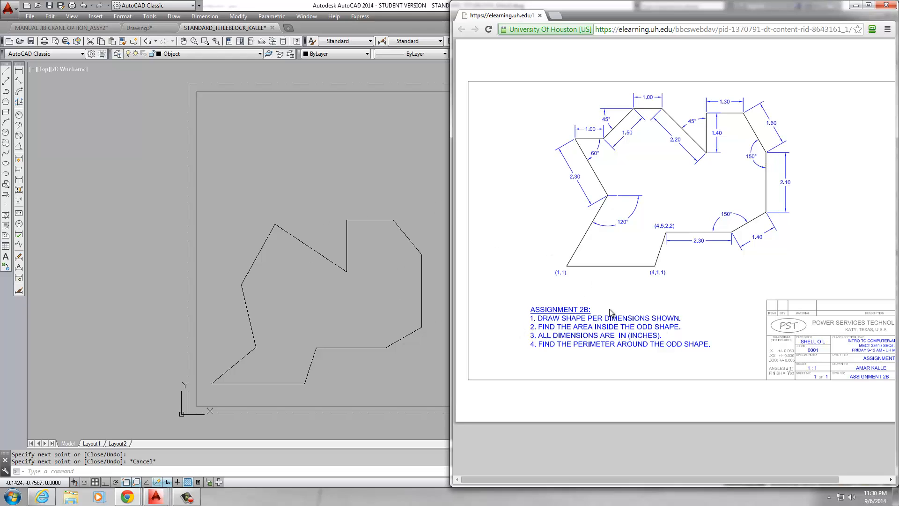
{"action": "mouse_move", "coordinate": [567, 349]}
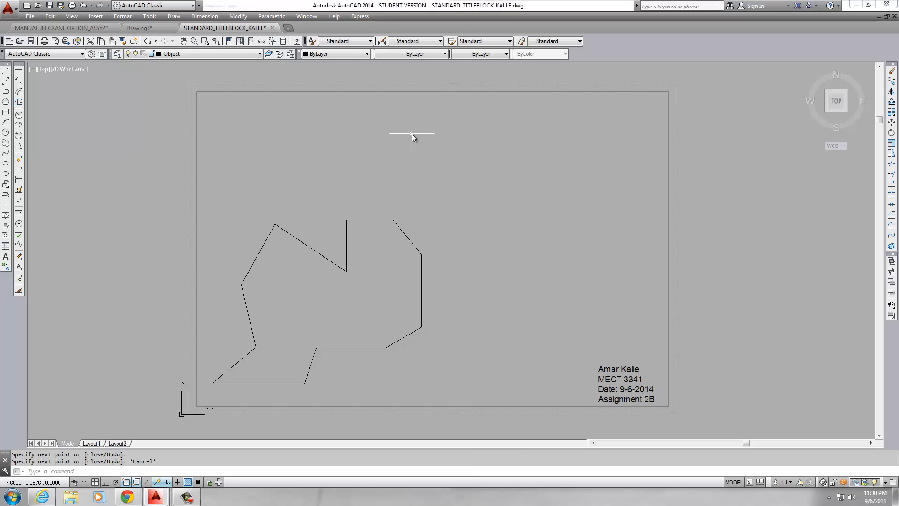
{"action": "mouse_move", "coordinate": [394, 229]}
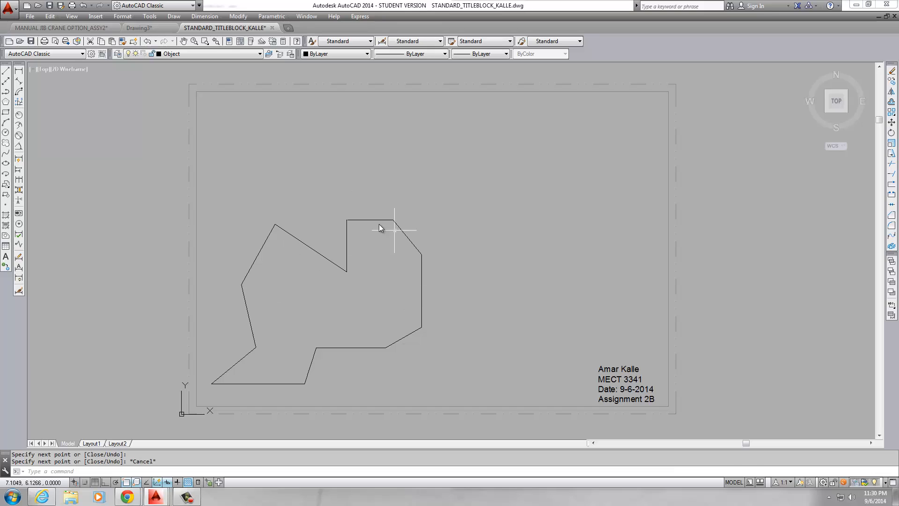
{"action": "mouse_move", "coordinate": [478, 242]}
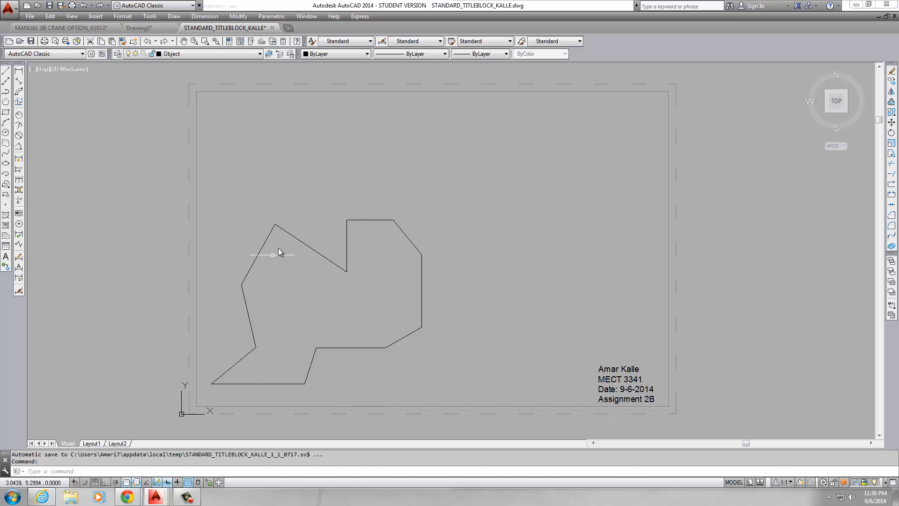
{"action": "mouse_move", "coordinate": [472, 202]}
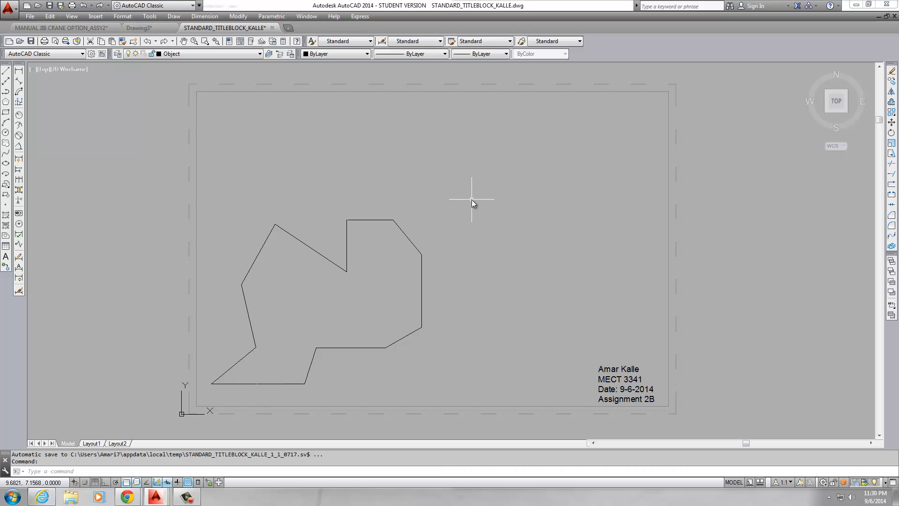
{"action": "mouse_move", "coordinate": [421, 208]}
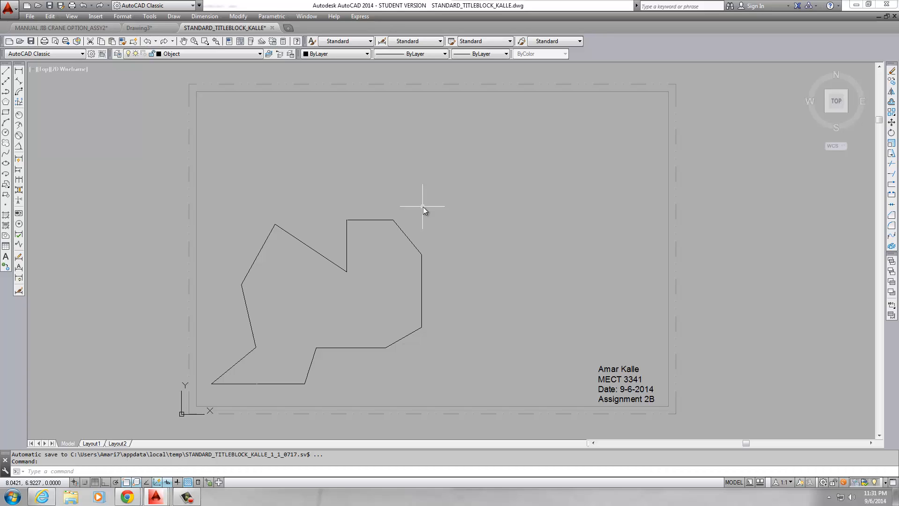
{"action": "mouse_move", "coordinate": [423, 207]}
{"action": "type", "text": "REGION"}
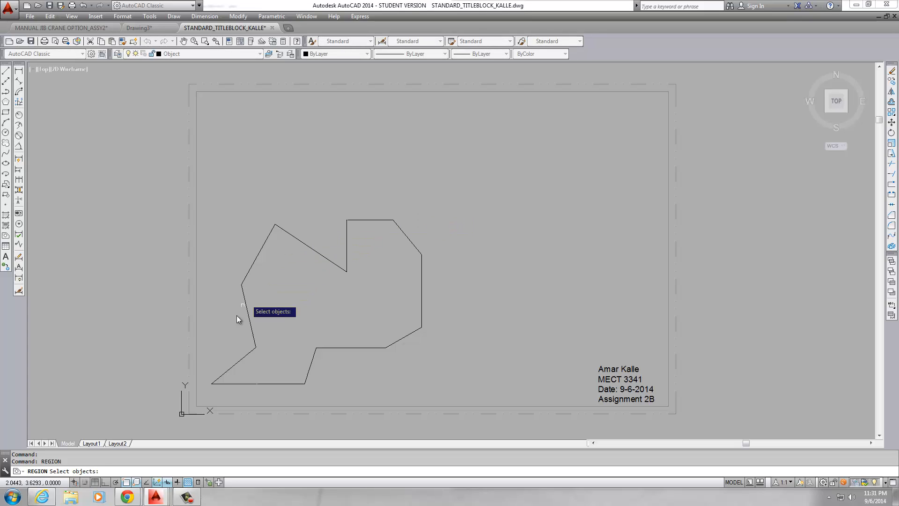
{"action": "mouse_move", "coordinate": [296, 269]}
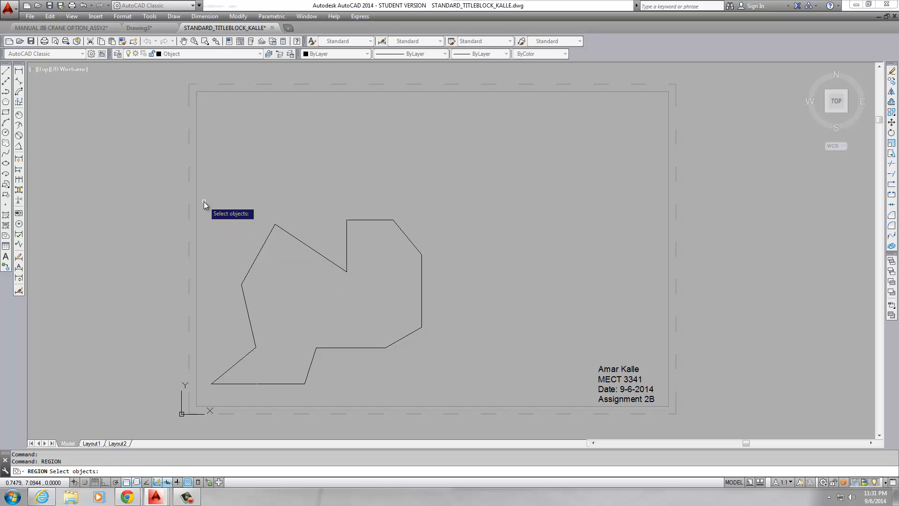
- Window-select all 12 polygon lines and convert them into one region
{"action": "left_click_drag", "start_coordinate": [204, 204], "coordinate": [440, 394]}
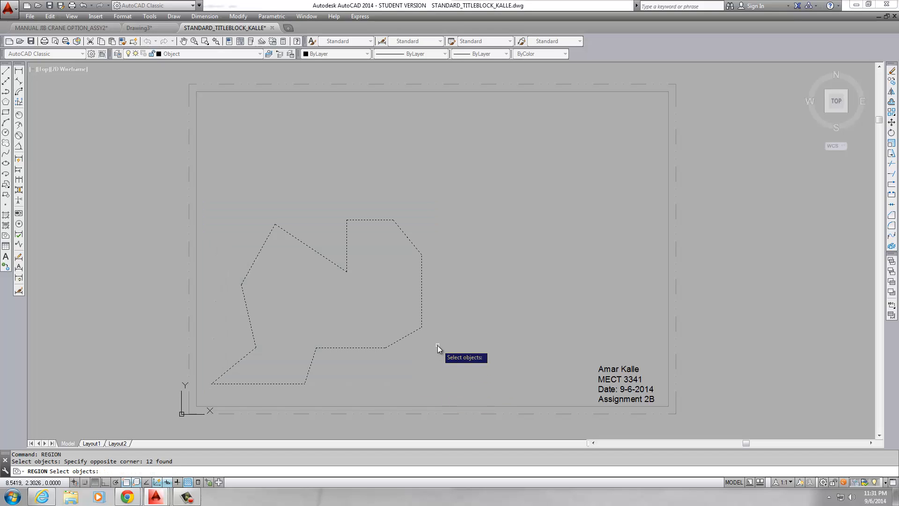
{"action": "key", "text": "enter"}
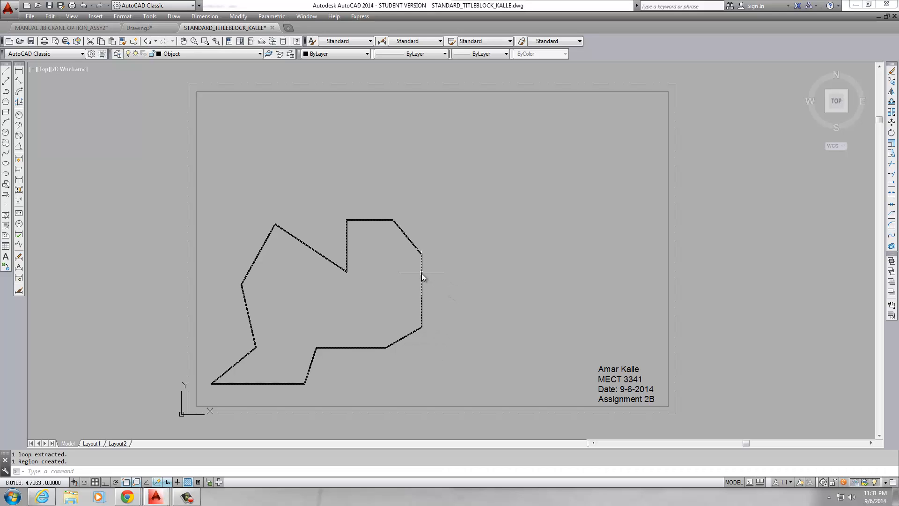
{"action": "mouse_move", "coordinate": [422, 273]}
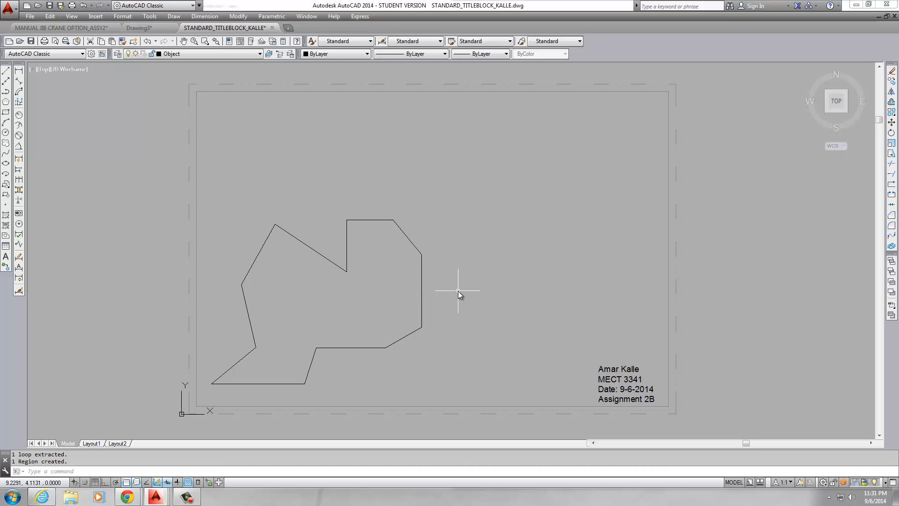
- Measure the region with AREA, reading Area 23.7515 and Perimeter 24.5038
{"action": "type", "text": "AREA Specify first corner point or [Object Add area Subtract area] <Object>:"}
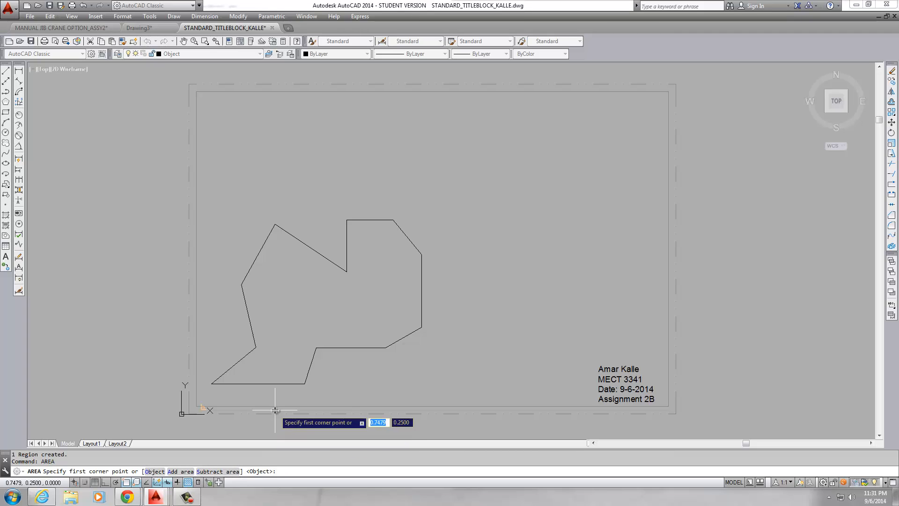
{"action": "mouse_move", "coordinate": [273, 313]}
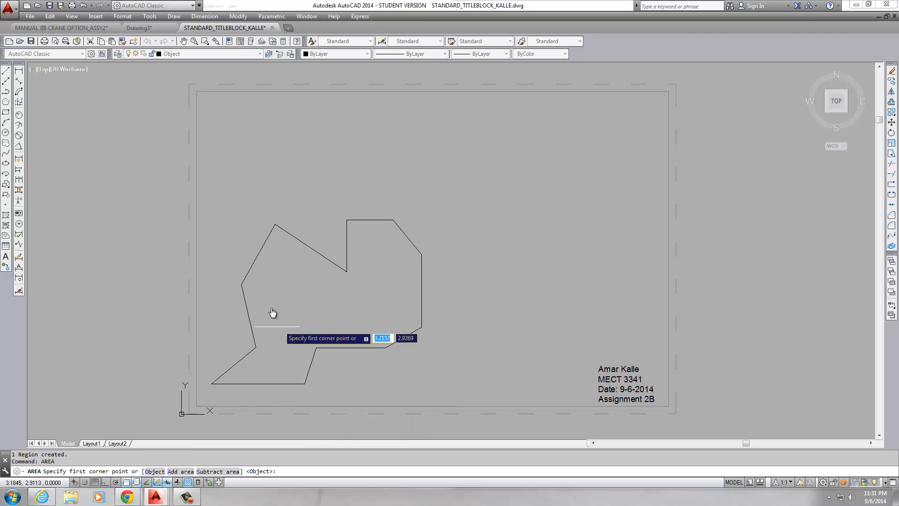
{"action": "mouse_move", "coordinate": [314, 204]}
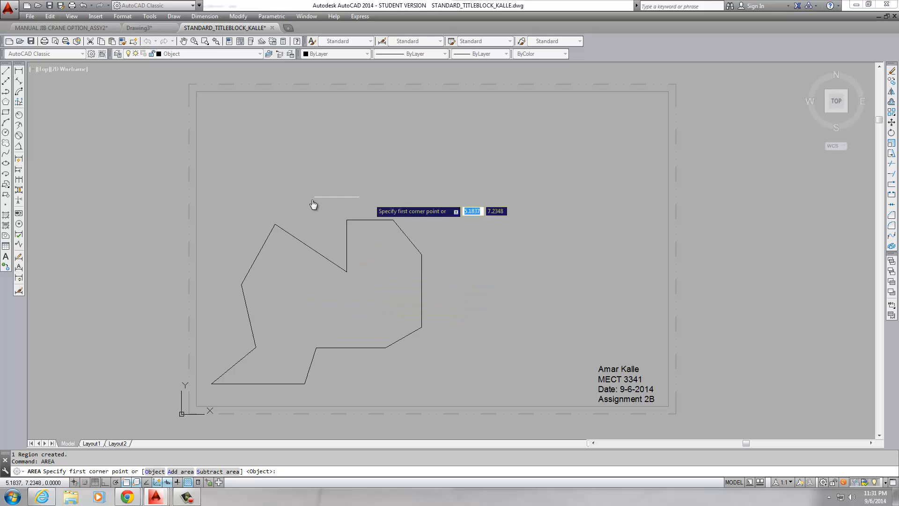
{"action": "mouse_move", "coordinate": [282, 304]}
{"action": "type", "text": "O"}
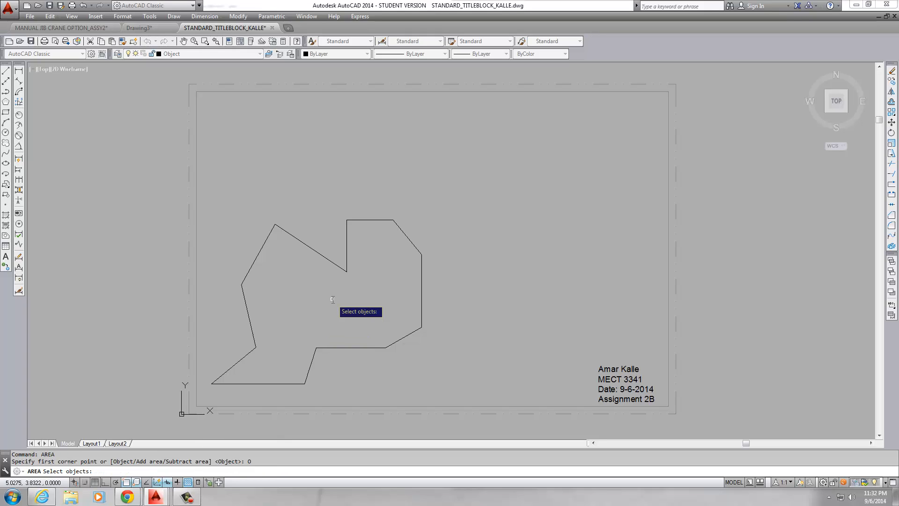
{"action": "mouse_move", "coordinate": [347, 314]}
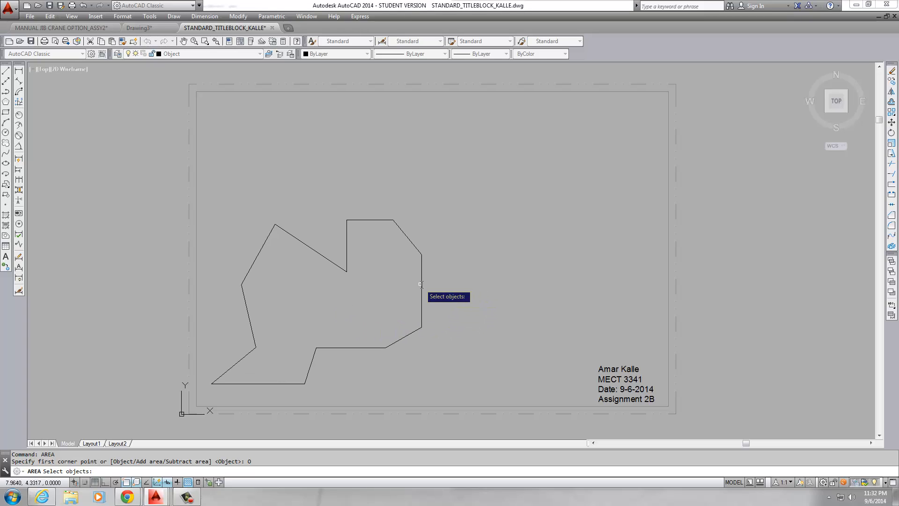
{"action": "left_click", "coordinate": [421, 285]}
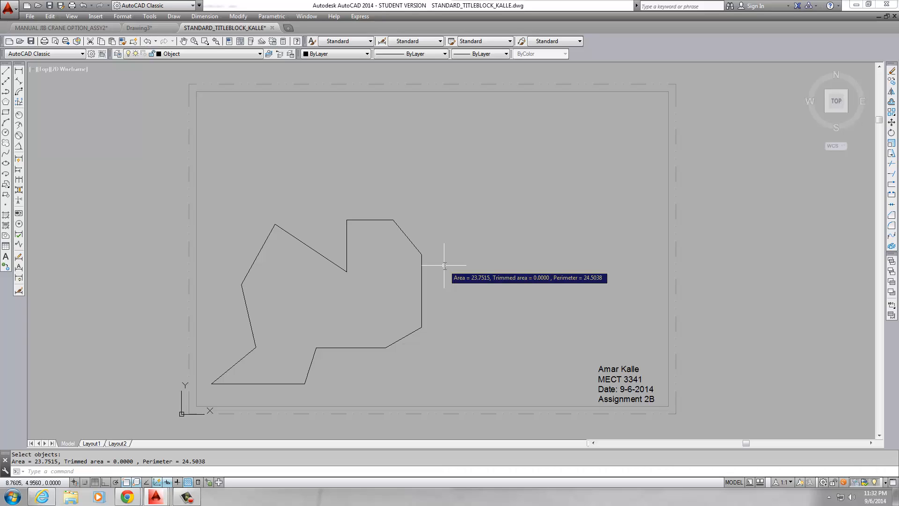
{"action": "key", "text": "Escape"}
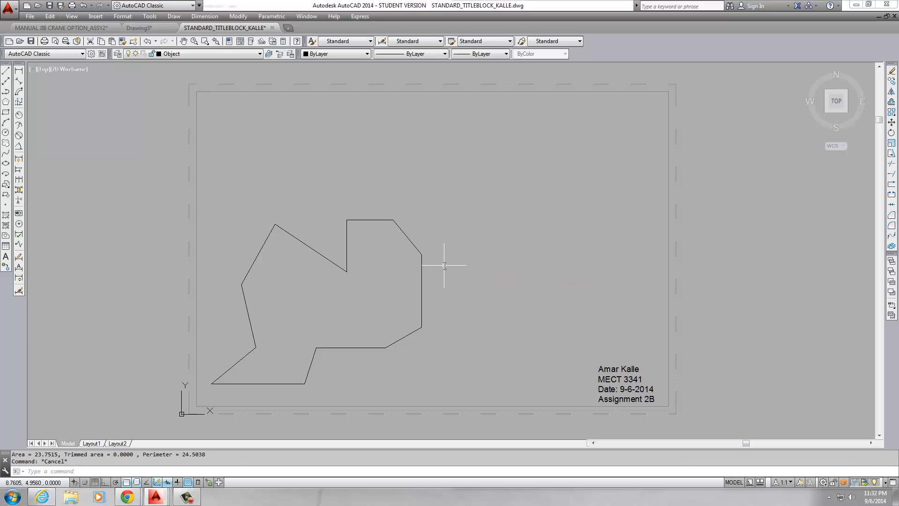
{"action": "mouse_move", "coordinate": [491, 268]}
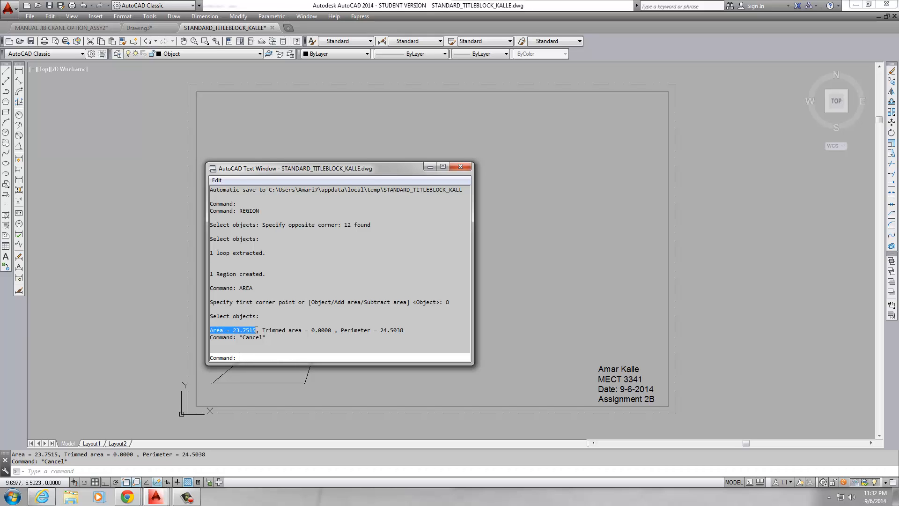
{"action": "mouse_move", "coordinate": [466, 152]}
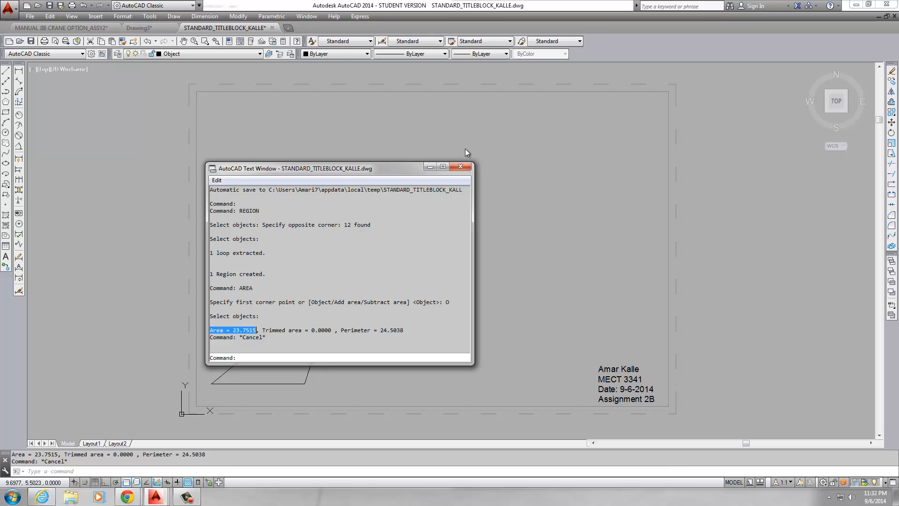
- Place an MTEXT note 'Area = 23.7515' above and right of the polygon
{"action": "left_click", "coordinate": [460, 166]}
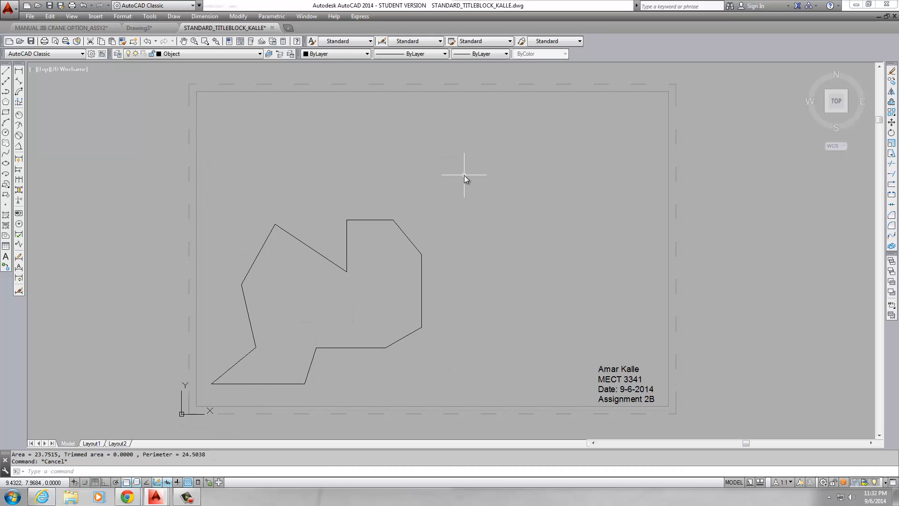
{"action": "mouse_move", "coordinate": [441, 163]}
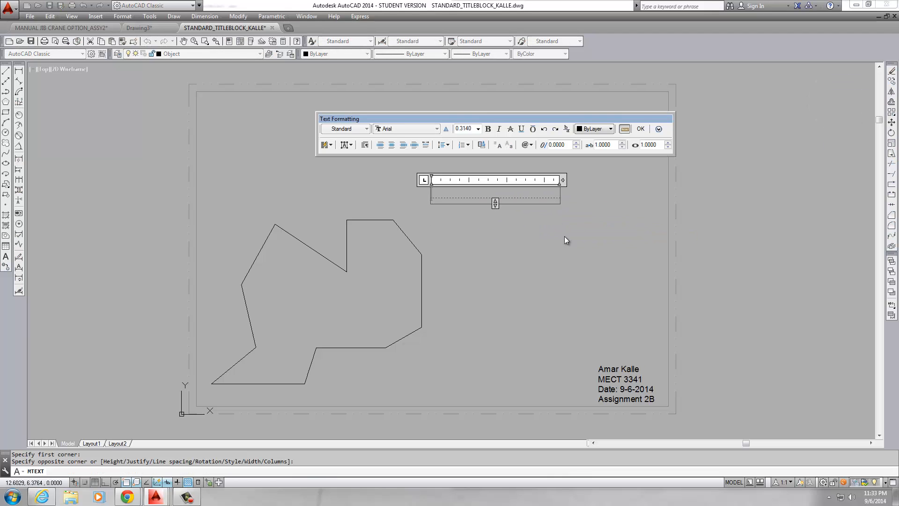
{"action": "type", "text": "Area = 23.7515"}
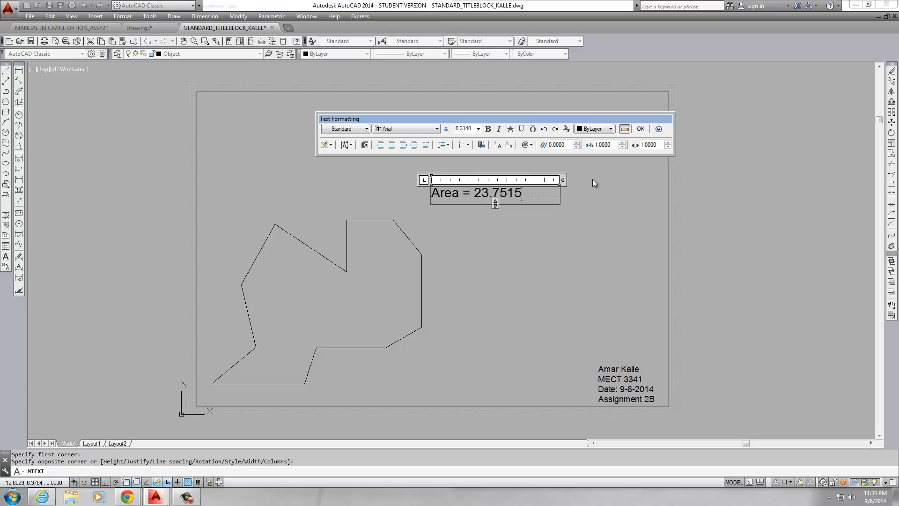
{"action": "left_click", "coordinate": [640, 128]}
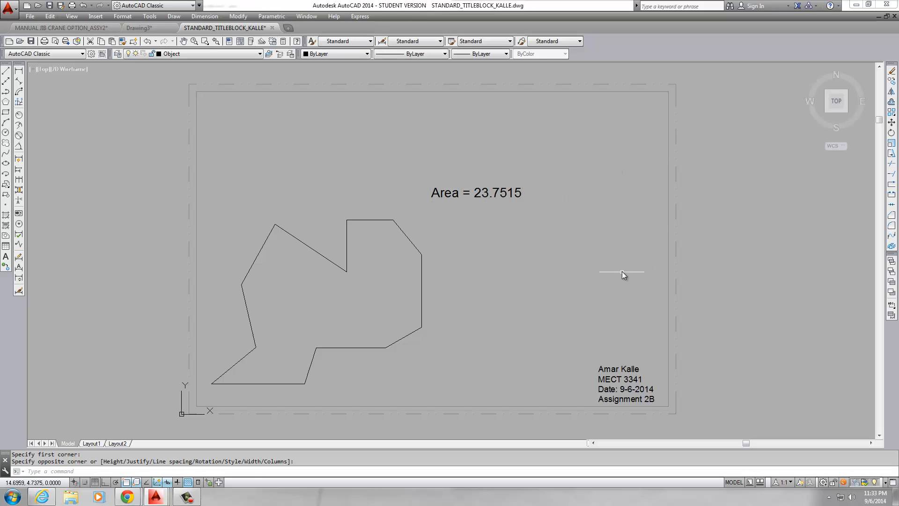
{"action": "mouse_move", "coordinate": [410, 224]}
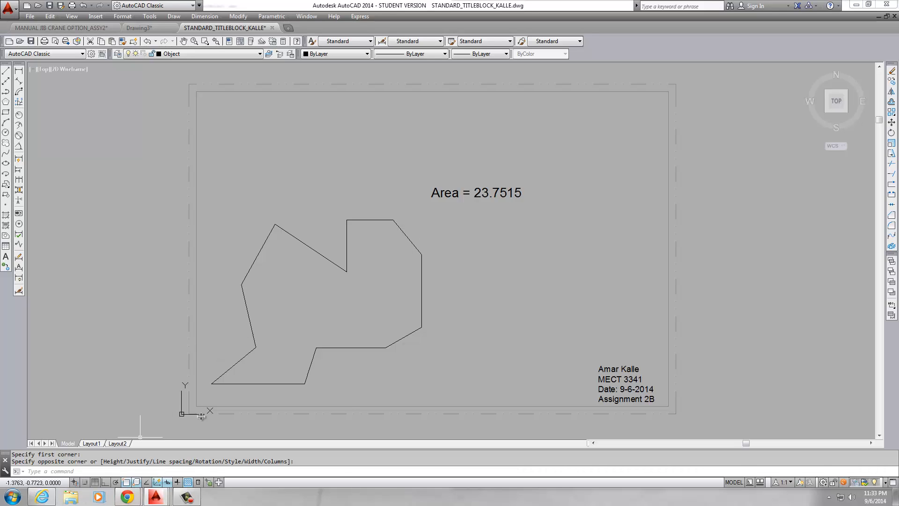
- Add a second line 'Perimeter = 24.5038' to the area note
{"action": "key", "text": "F2"}
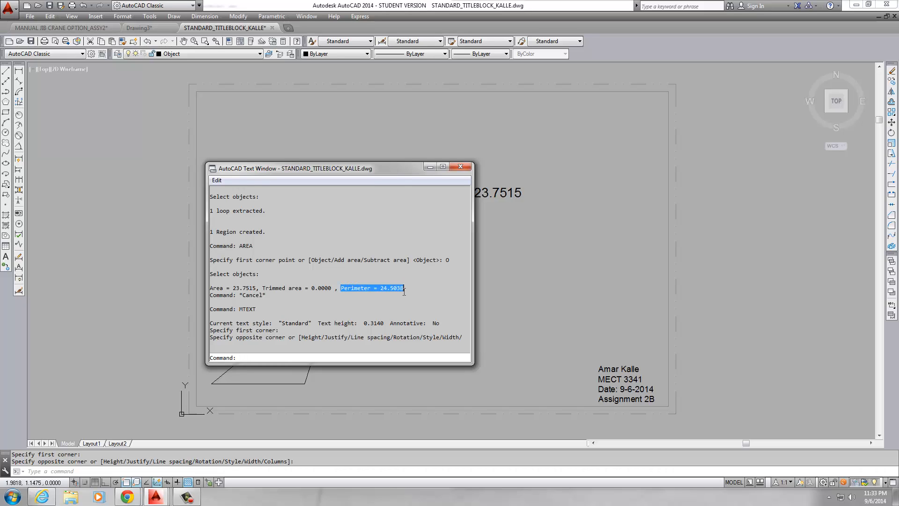
{"action": "left_click", "coordinate": [460, 166]}
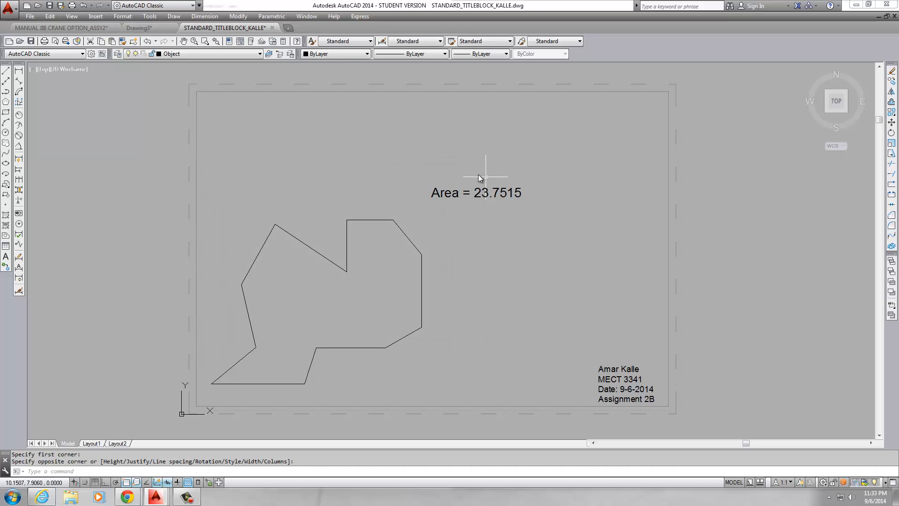
{"action": "double_click", "coordinate": [475, 192]}
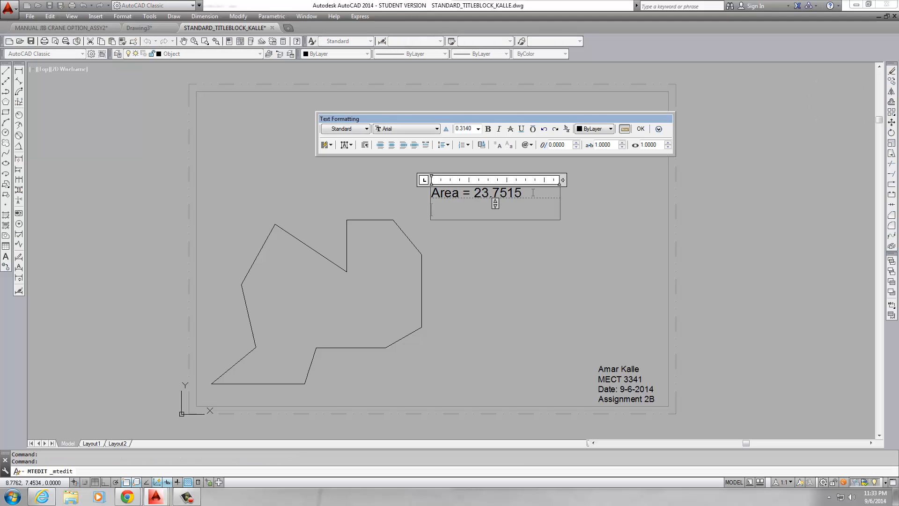
{"action": "type", "text": "Perimeter = 24.5038"}
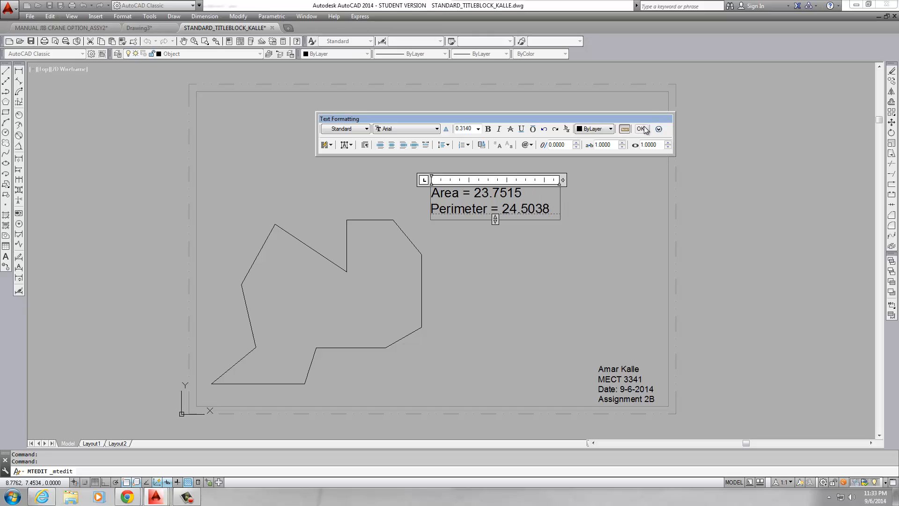
{"action": "left_click", "coordinate": [641, 129]}
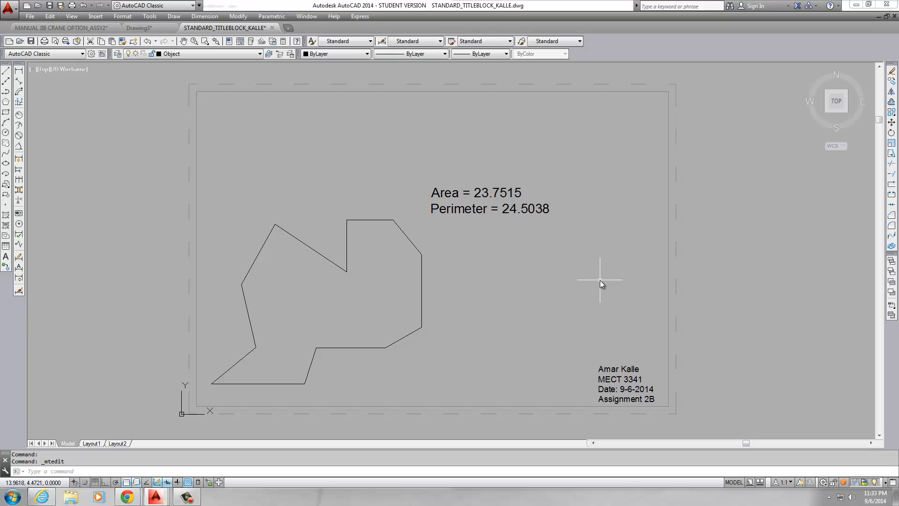